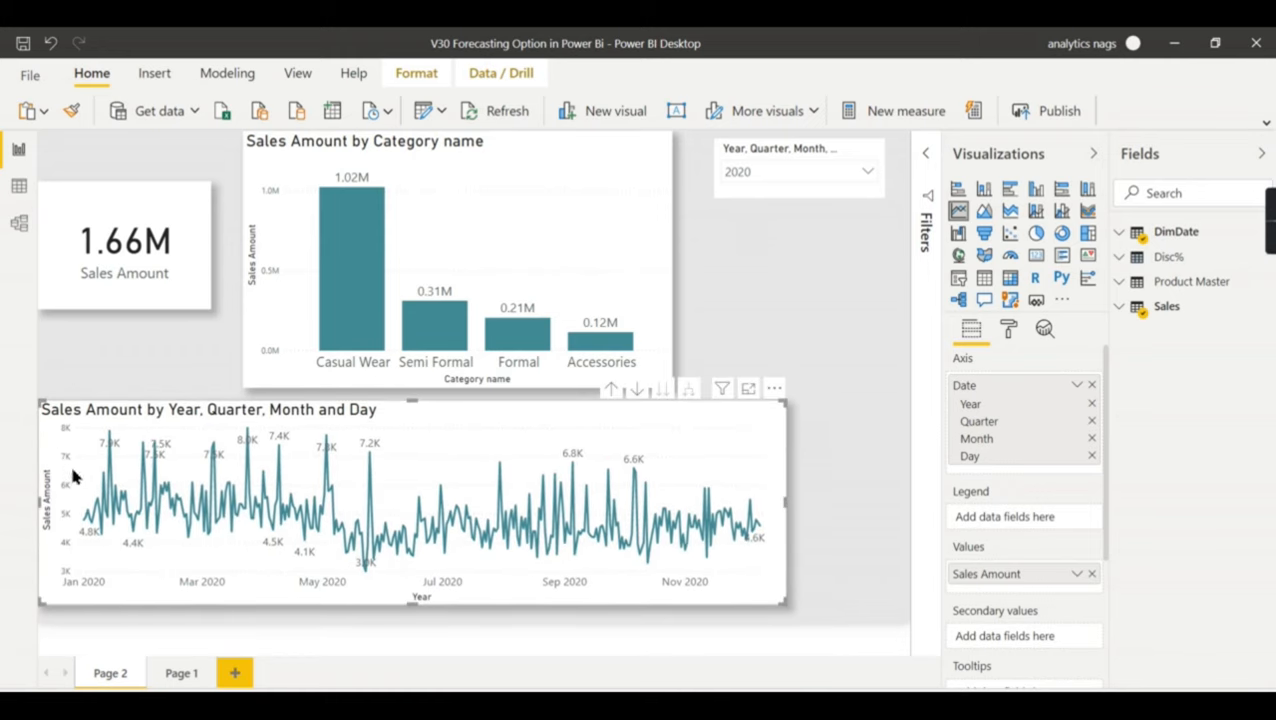
mouse_move(750, 471)
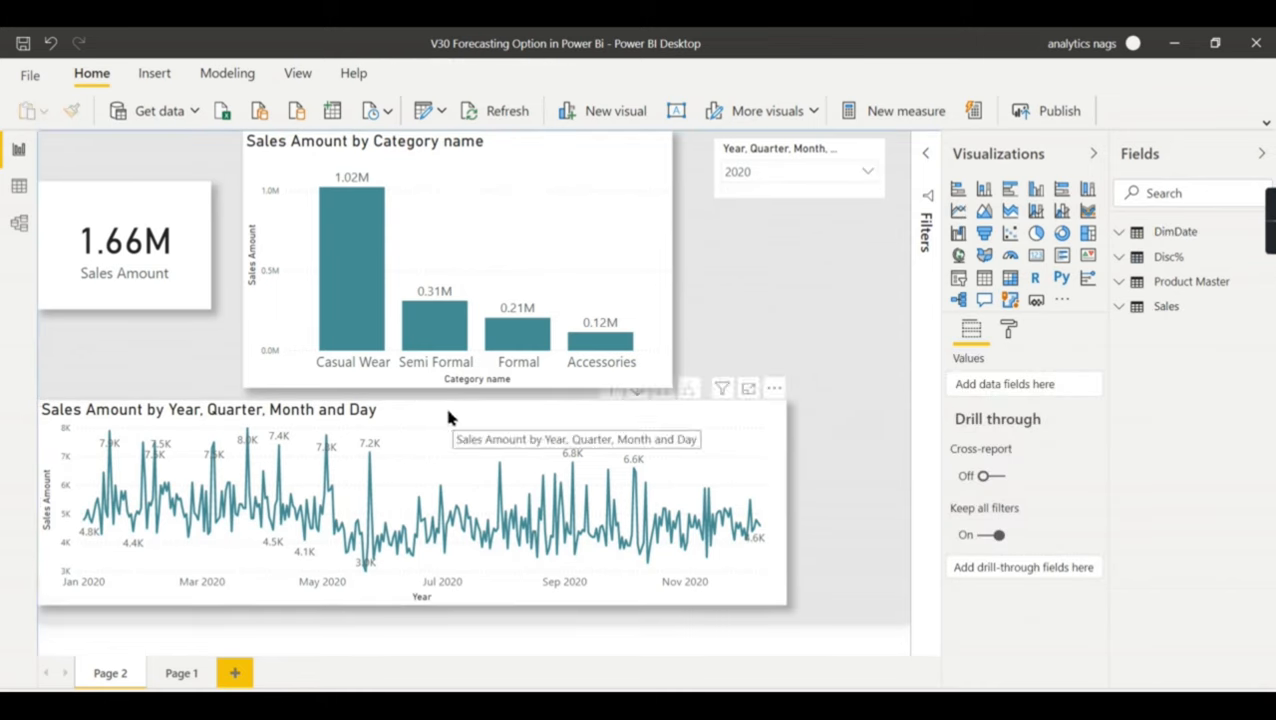
Step: Select the daily Sales Amount line chart and show its analytics options, including Forecast
click(448, 510)
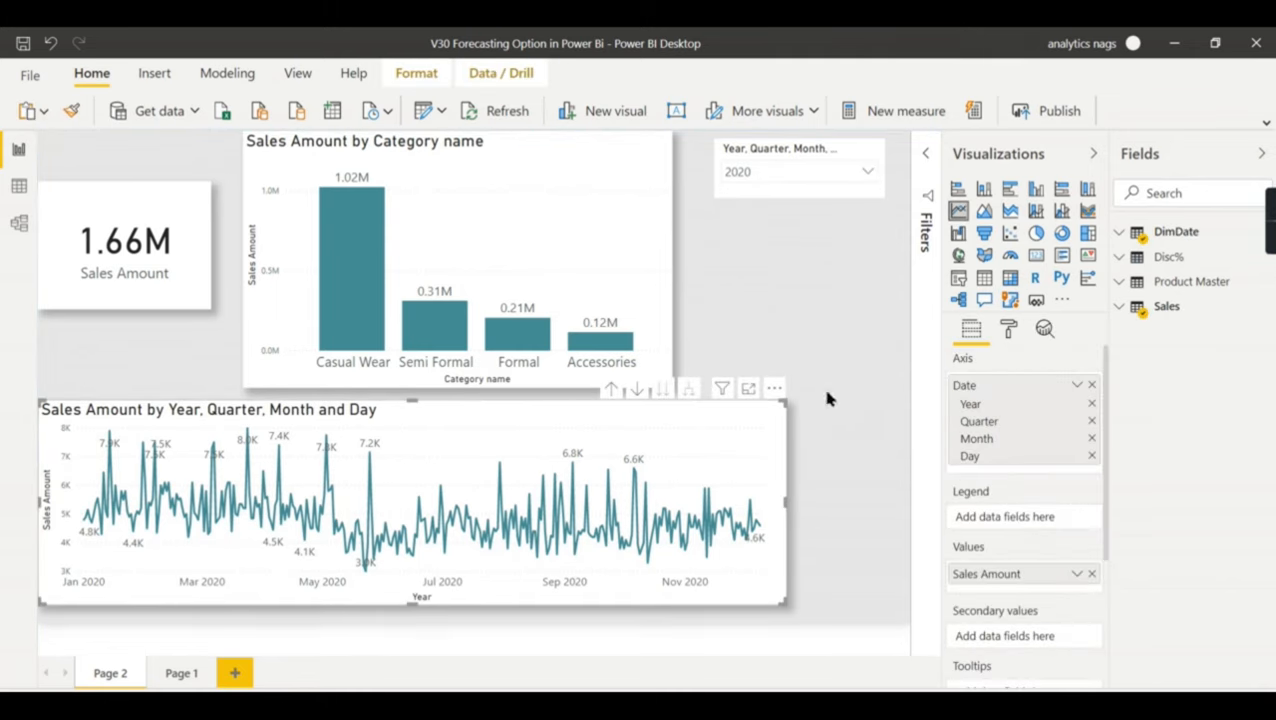
mouse_move(64, 538)
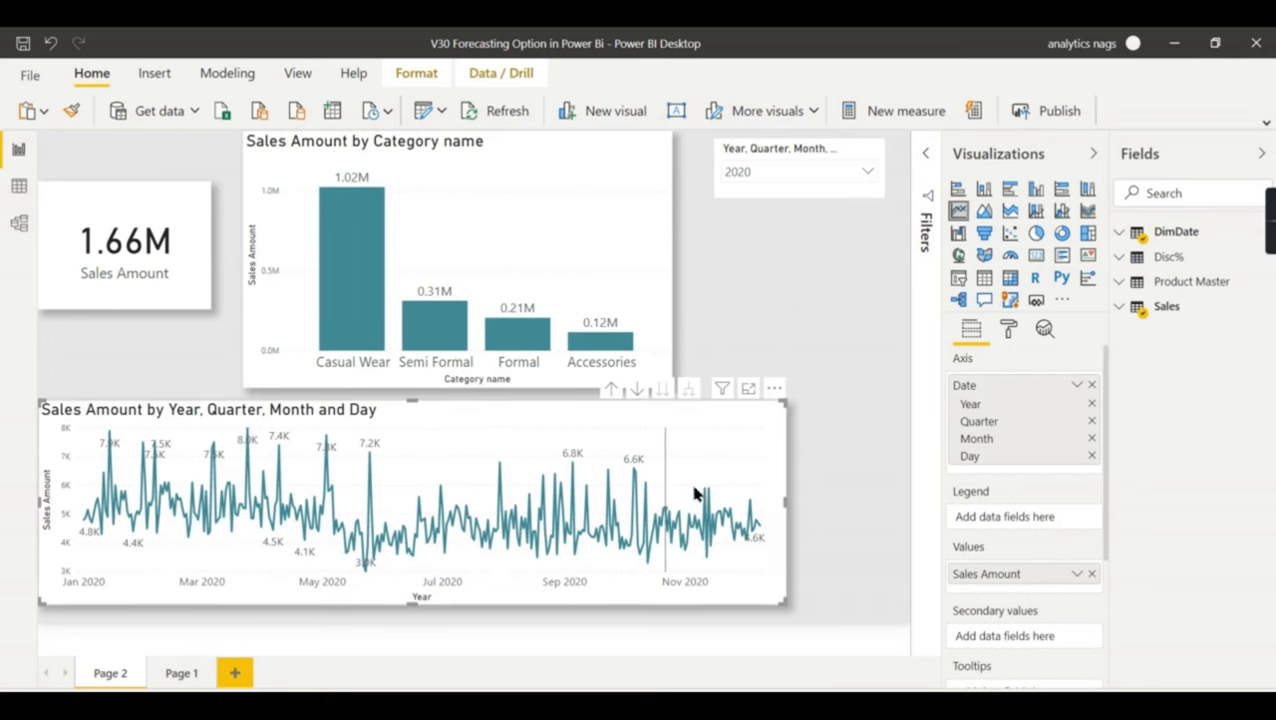
mouse_move(754, 515)
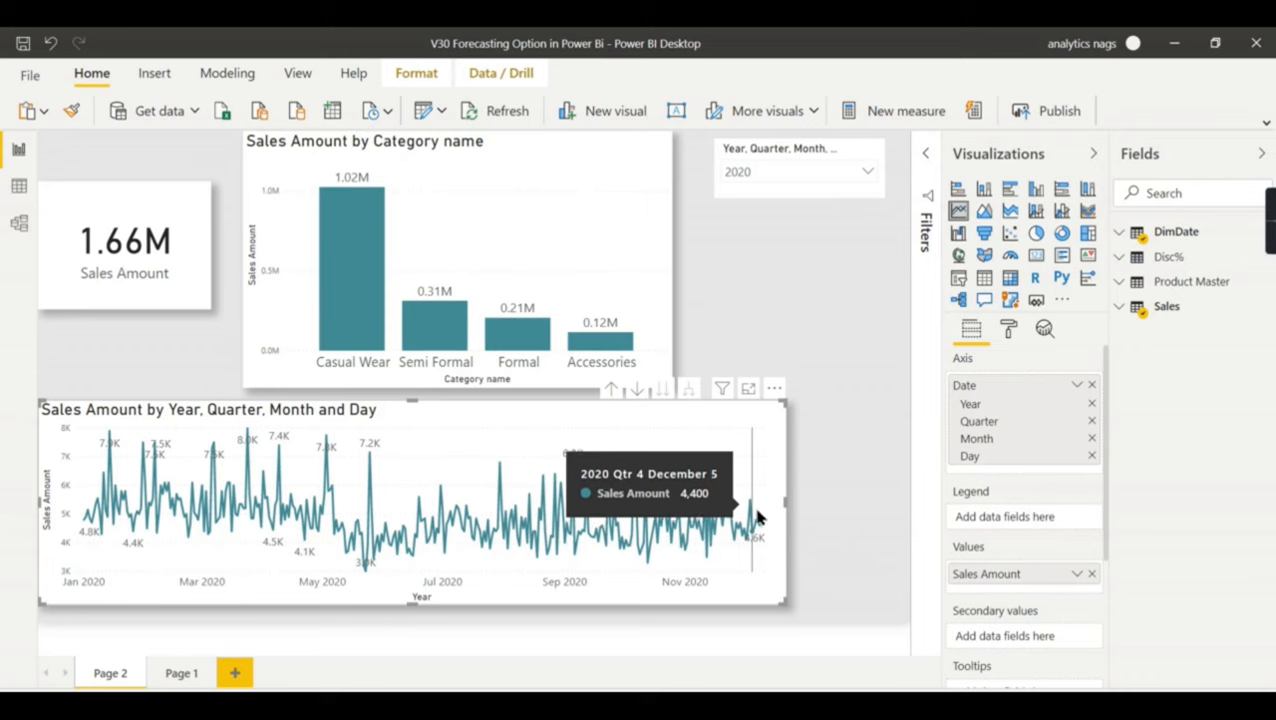
mouse_move(747, 522)
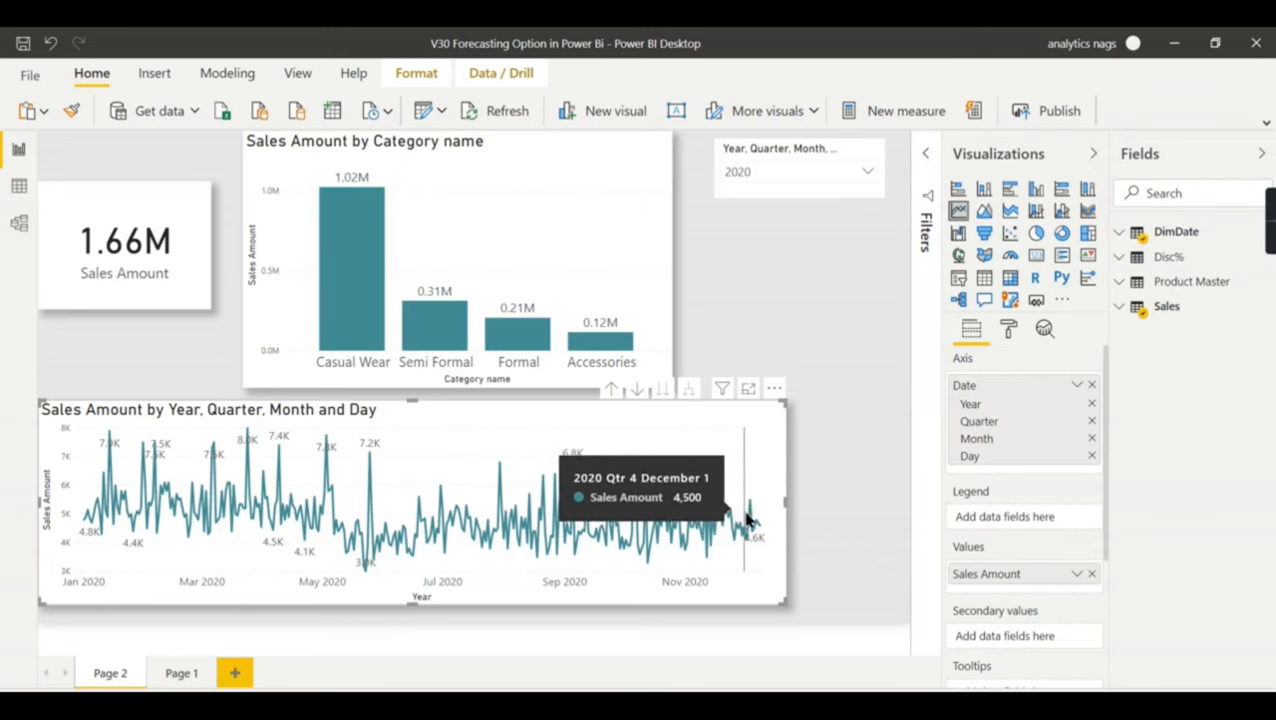
mouse_move(810, 503)
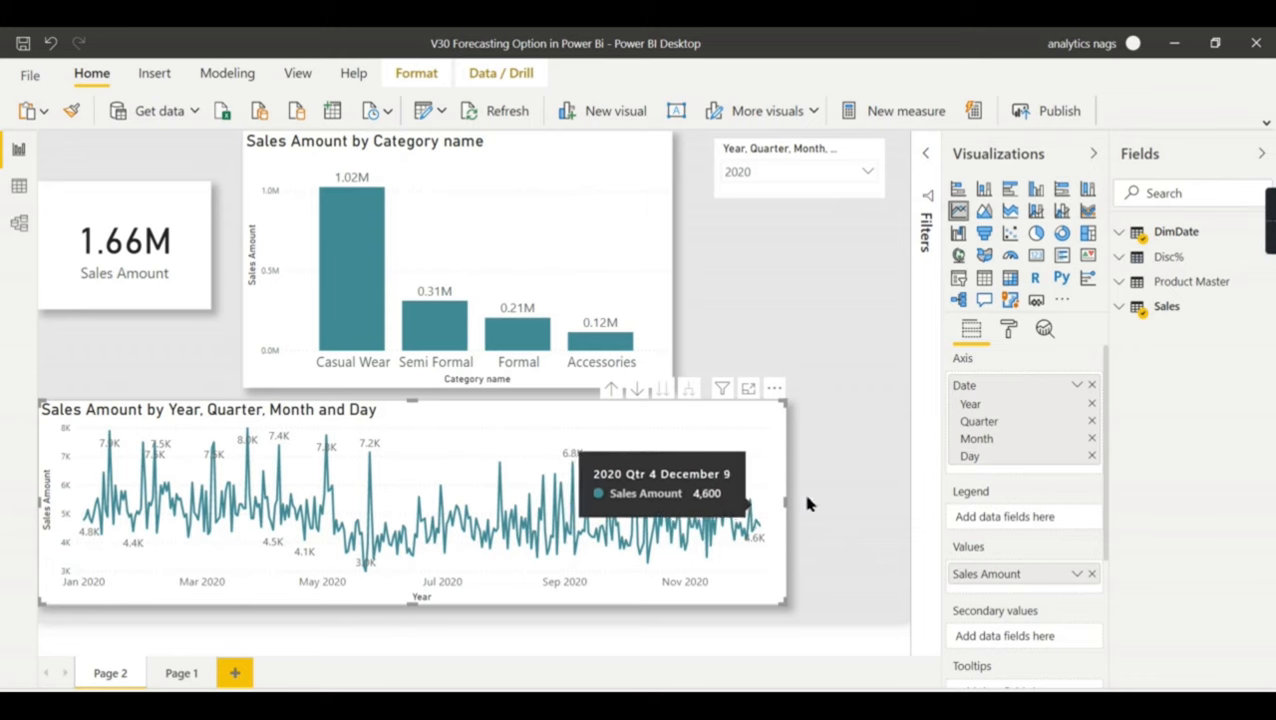
mouse_move(760, 528)
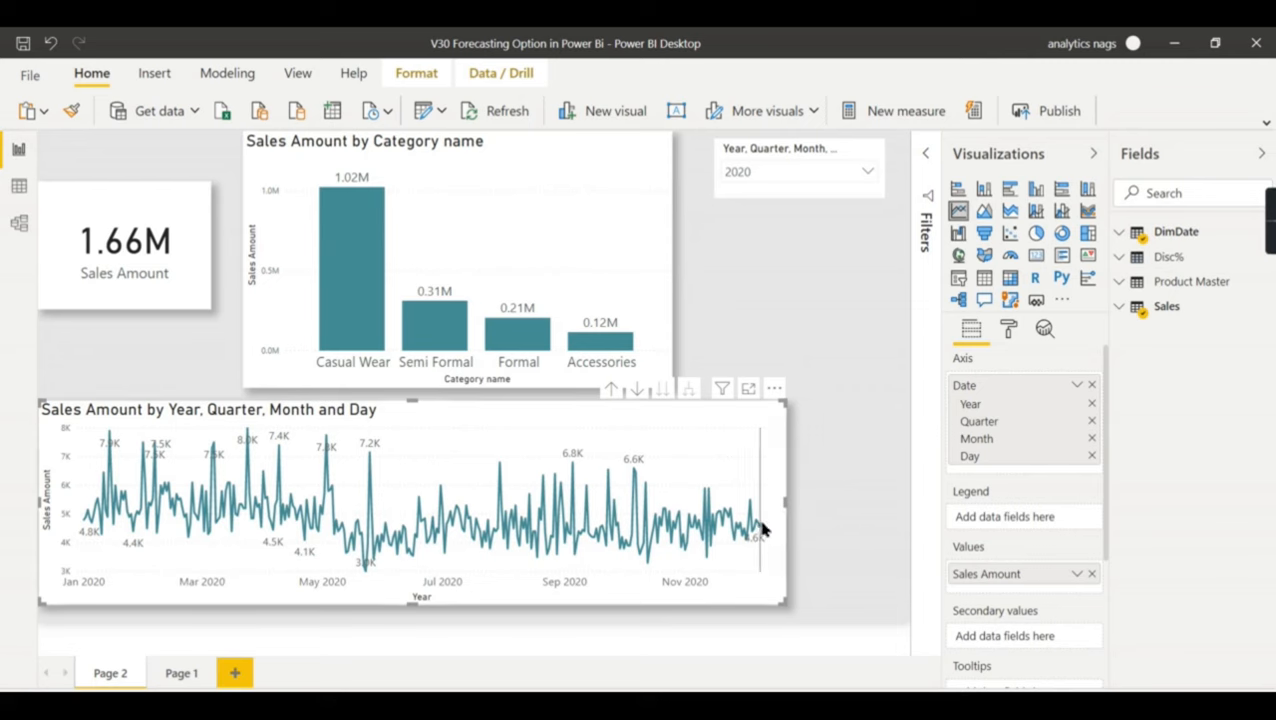
mouse_move(762, 528)
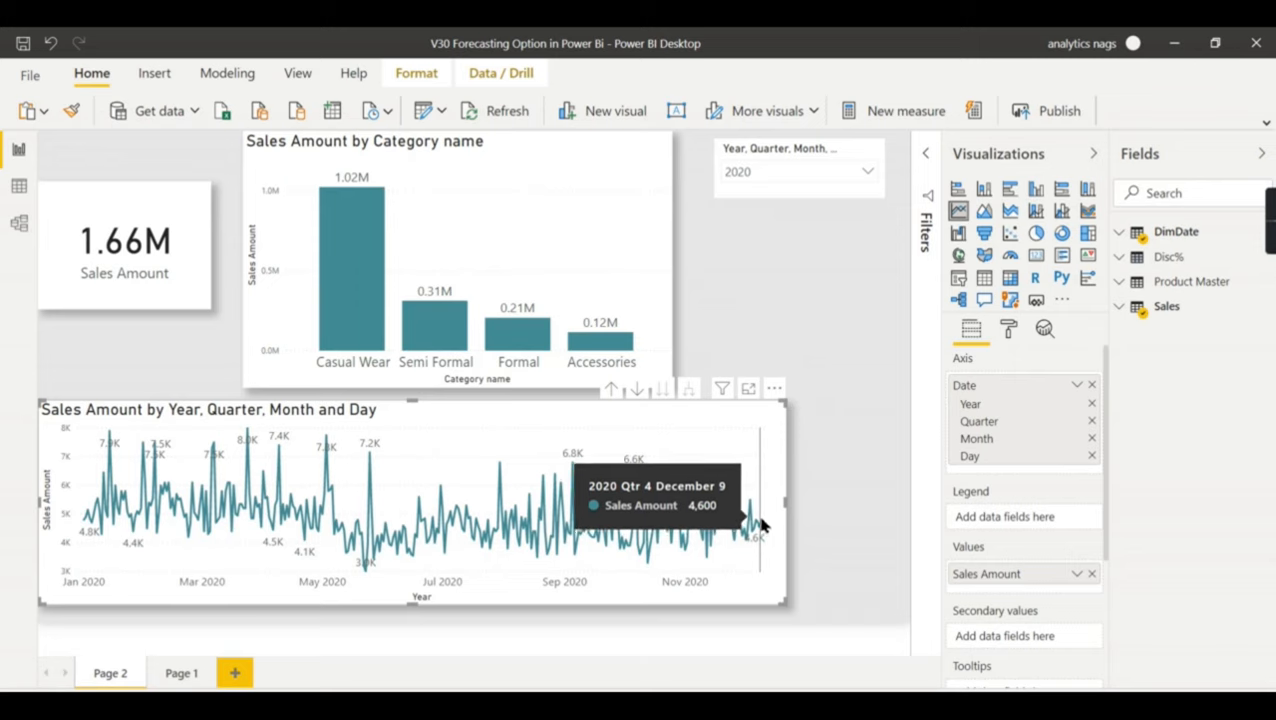
mouse_move(715, 467)
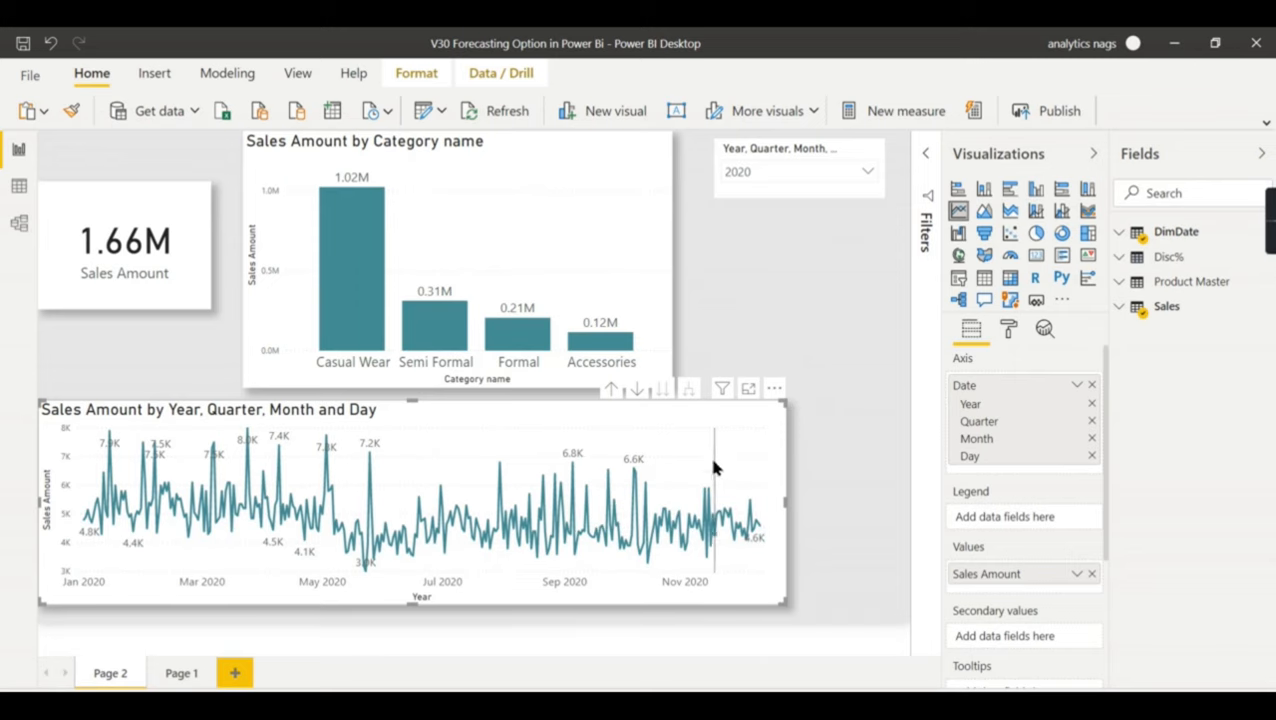
mouse_move(538, 438)
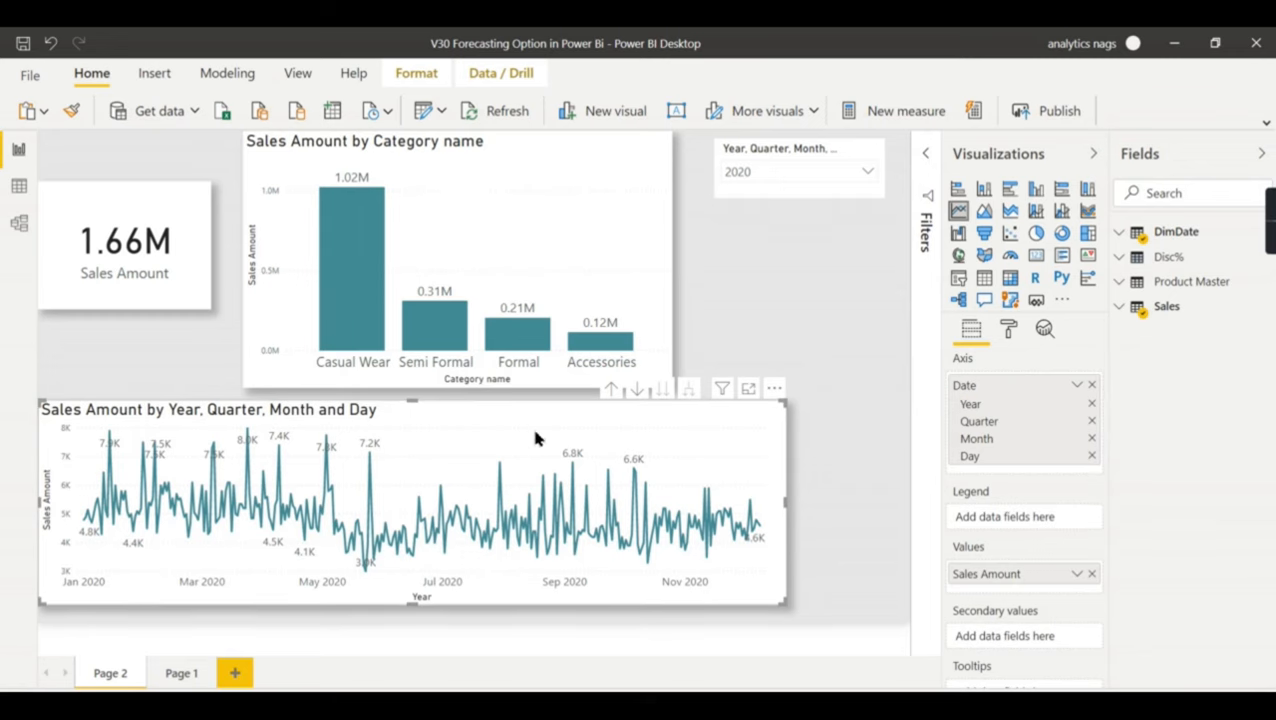
mouse_move(956, 211)
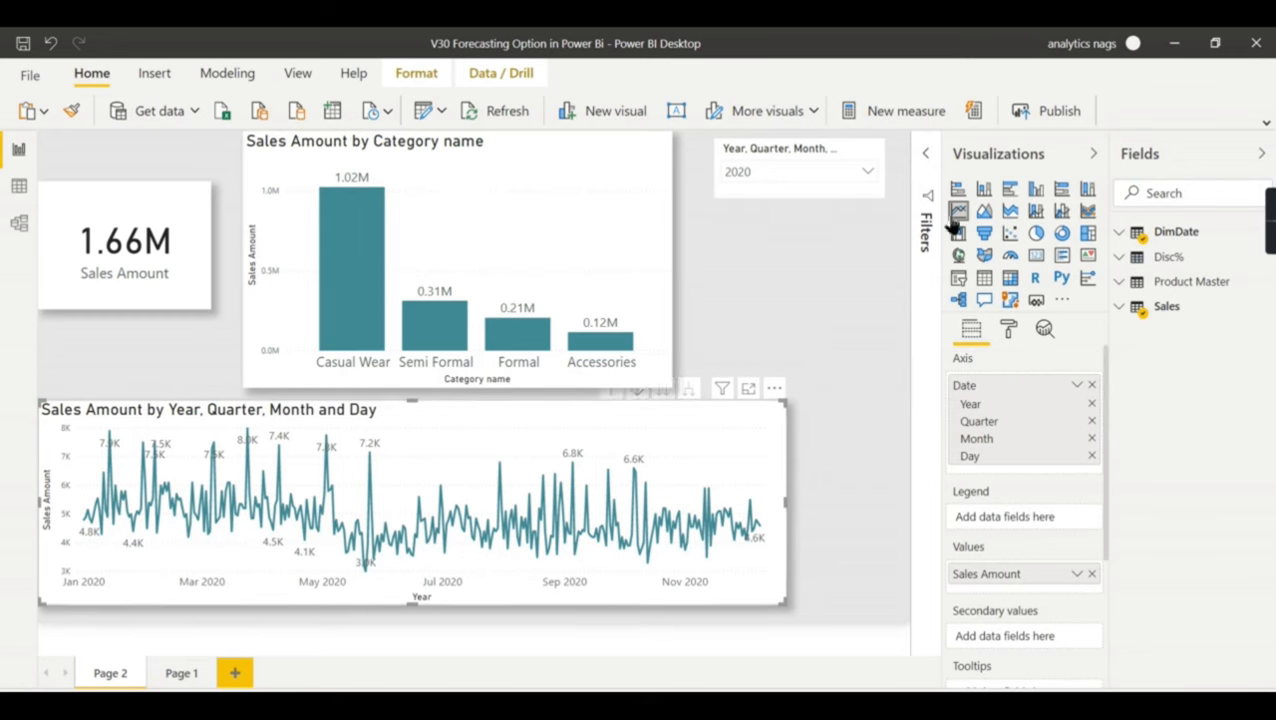
mouse_move(1044, 330)
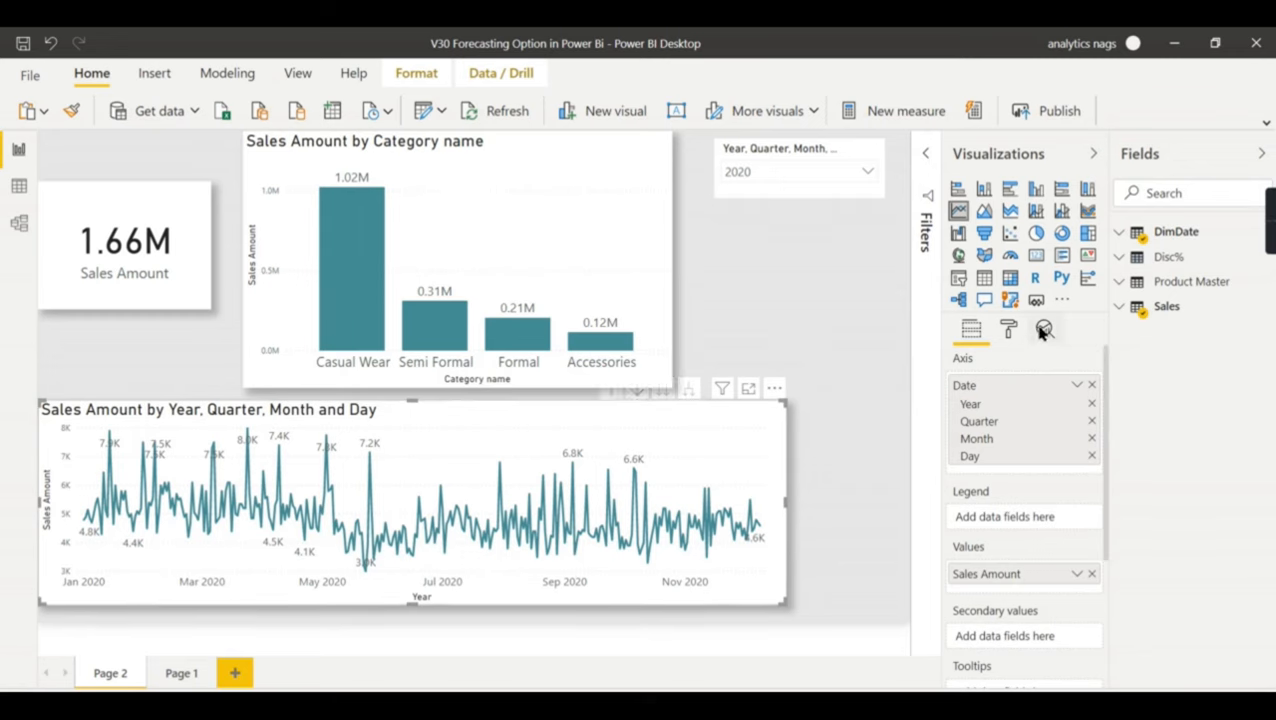
mouse_move(1046, 330)
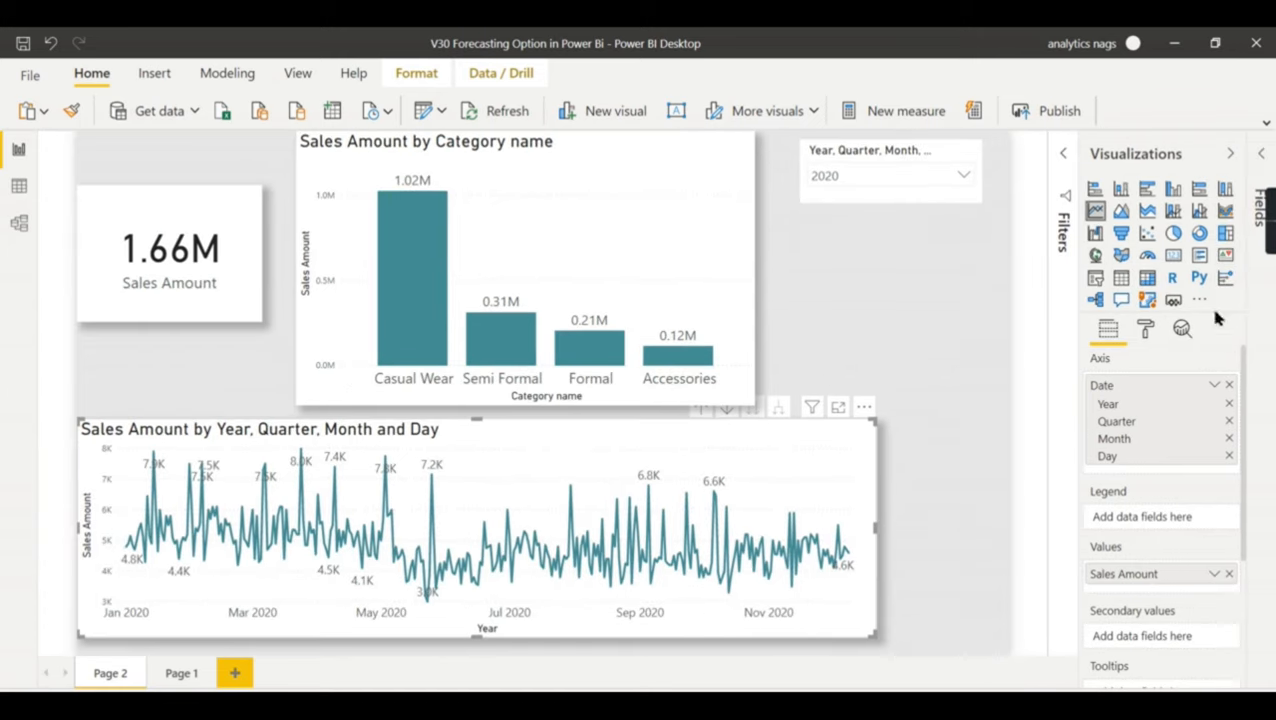
mouse_move(1182, 330)
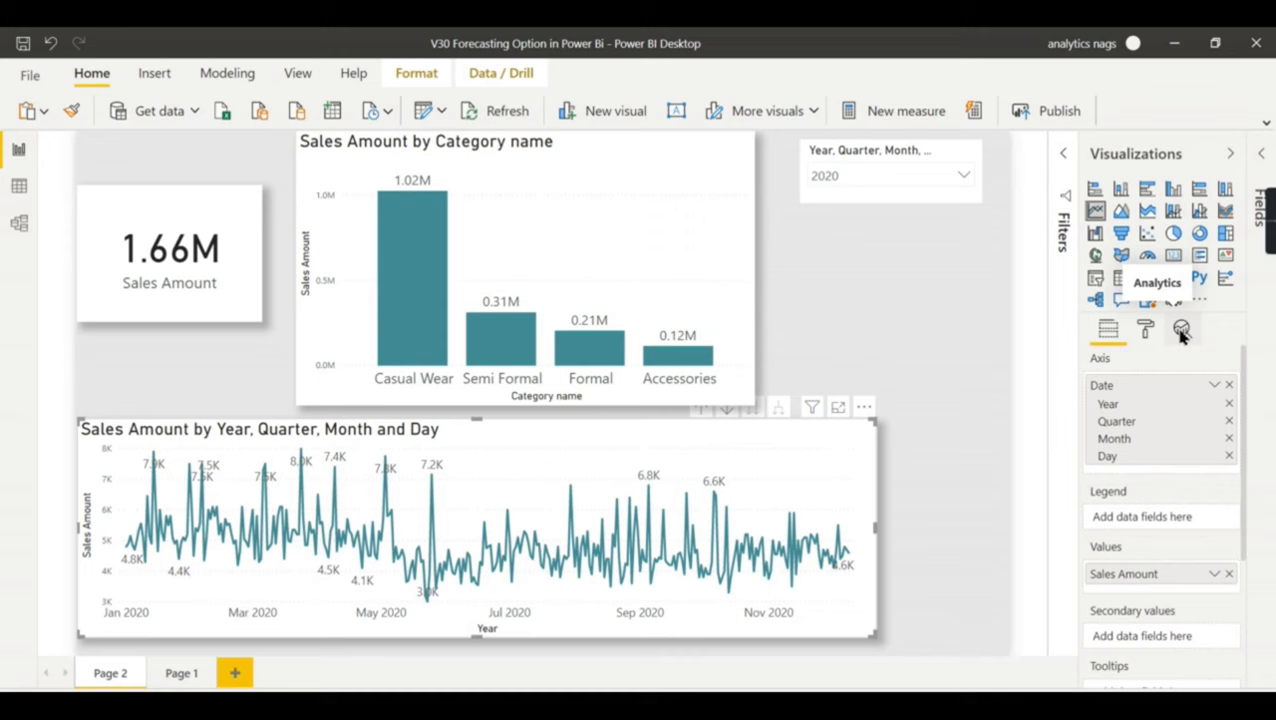
mouse_move(1024, 356)
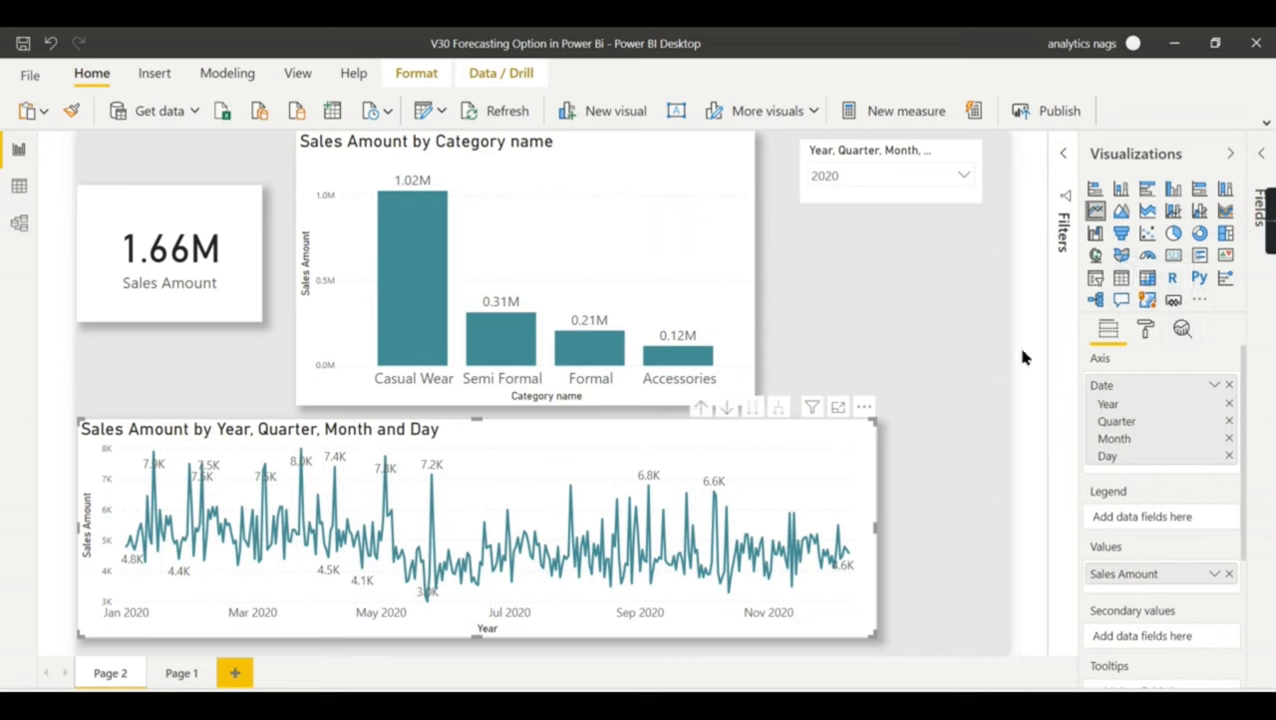
click(1181, 328)
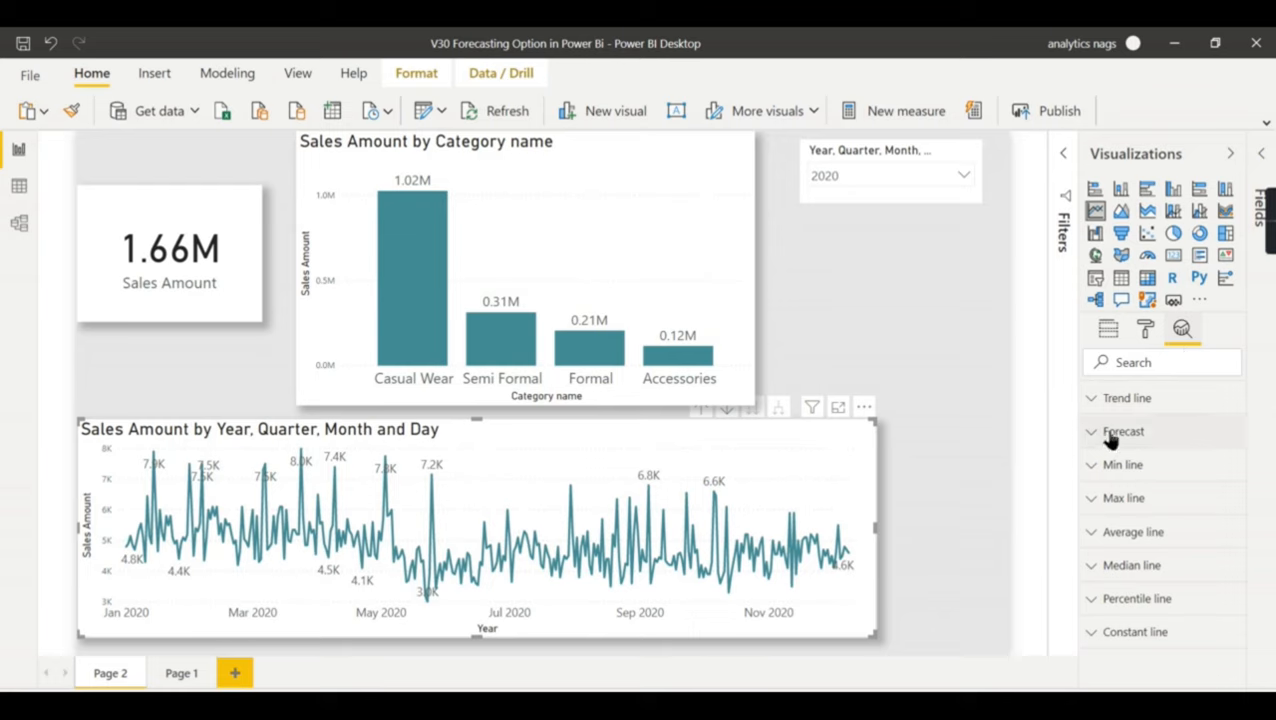
Step: Add Forecast 1 to the daily Sales Amount line chart
click(1123, 431)
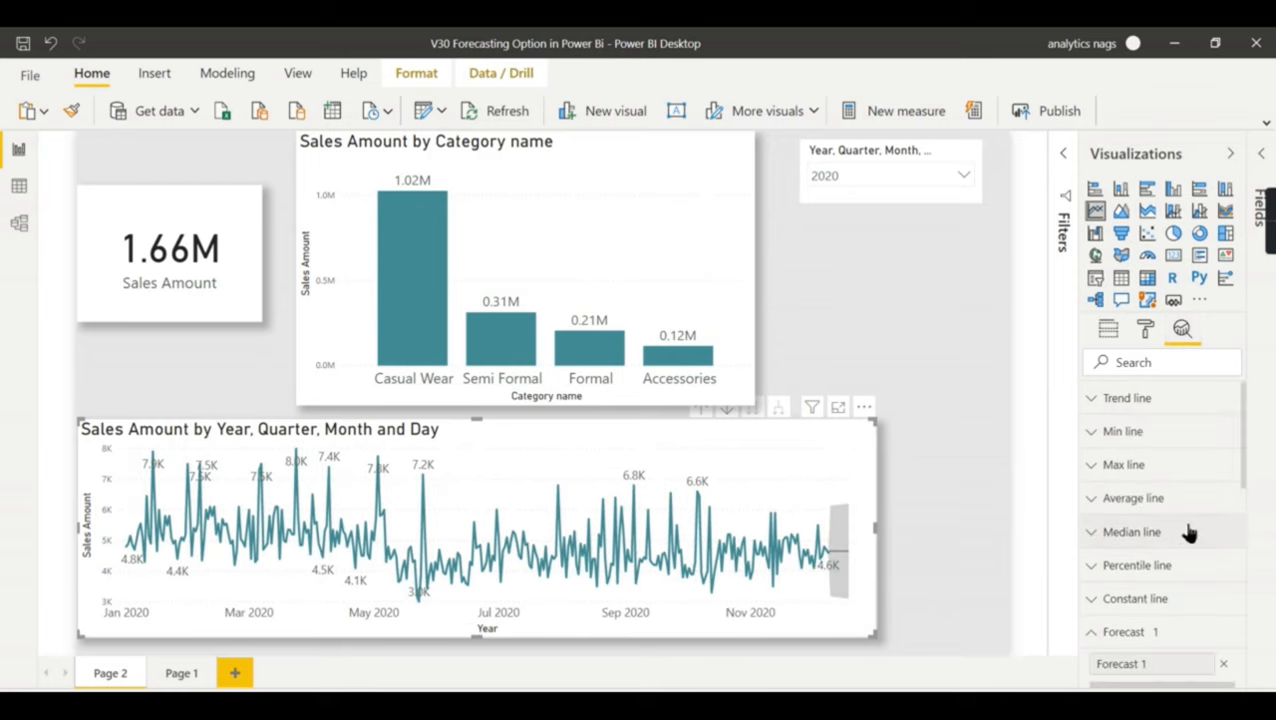
mouse_move(833, 537)
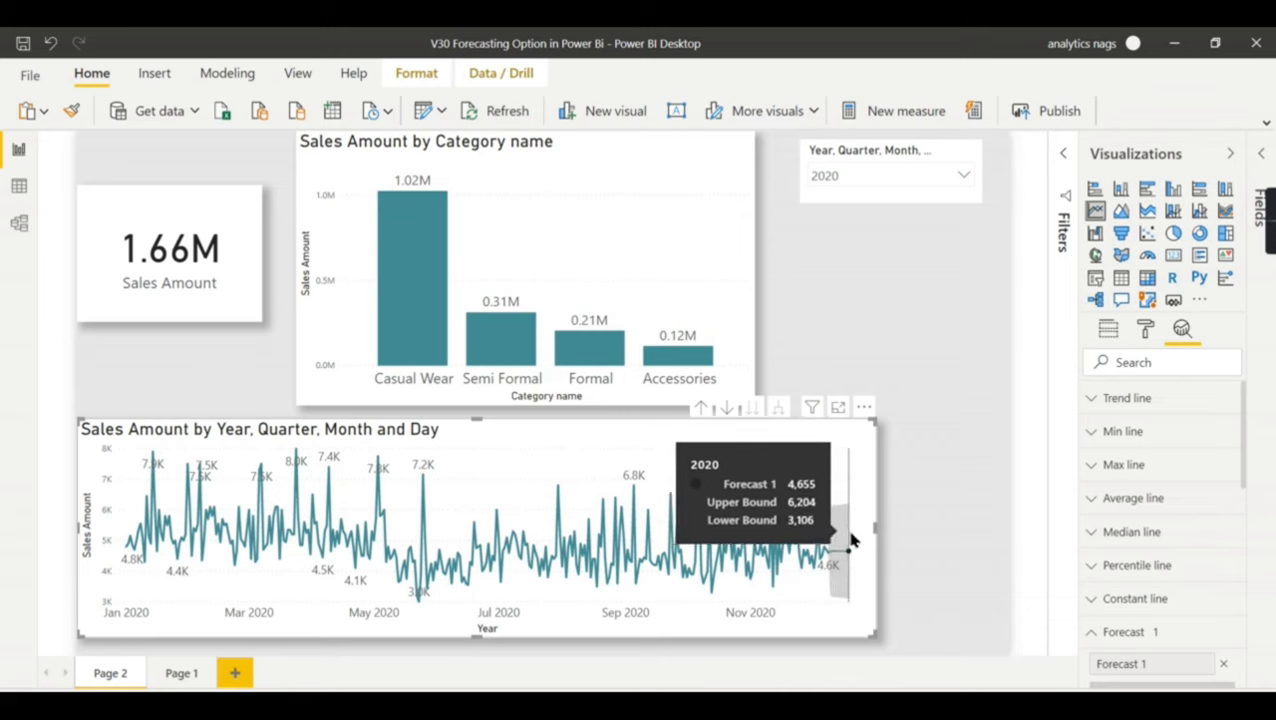
mouse_move(843, 540)
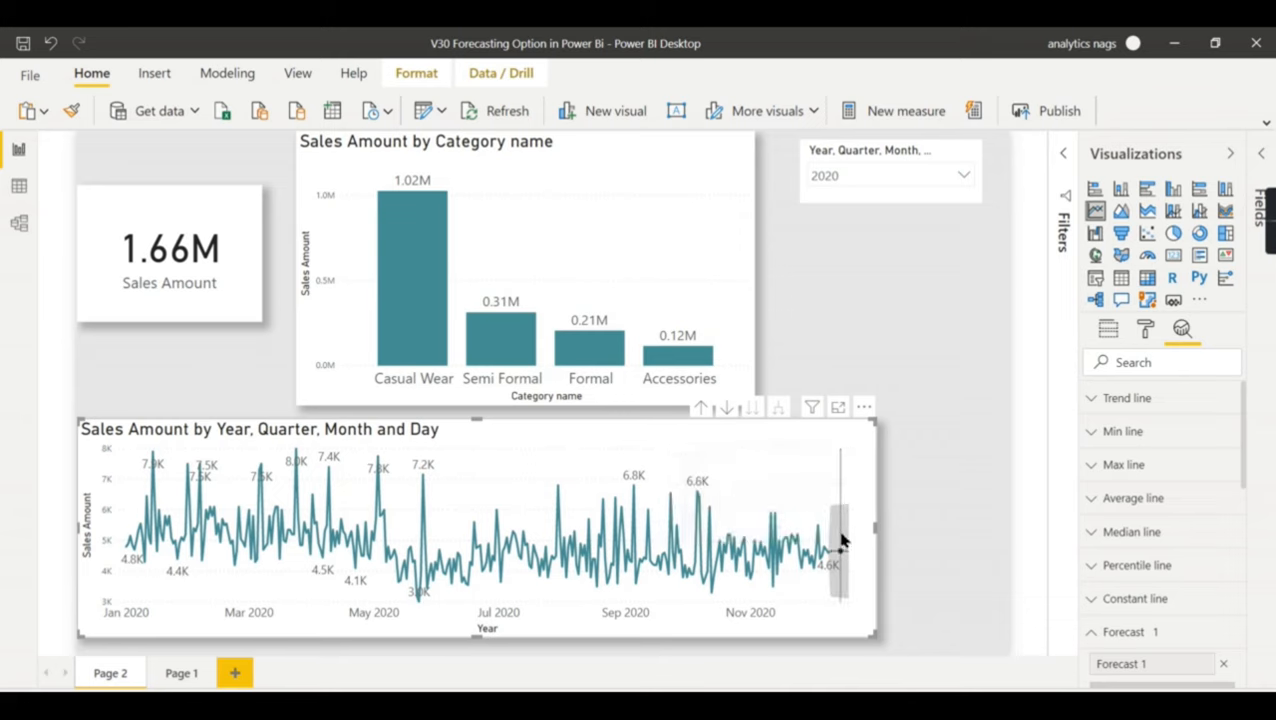
mouse_move(838, 537)
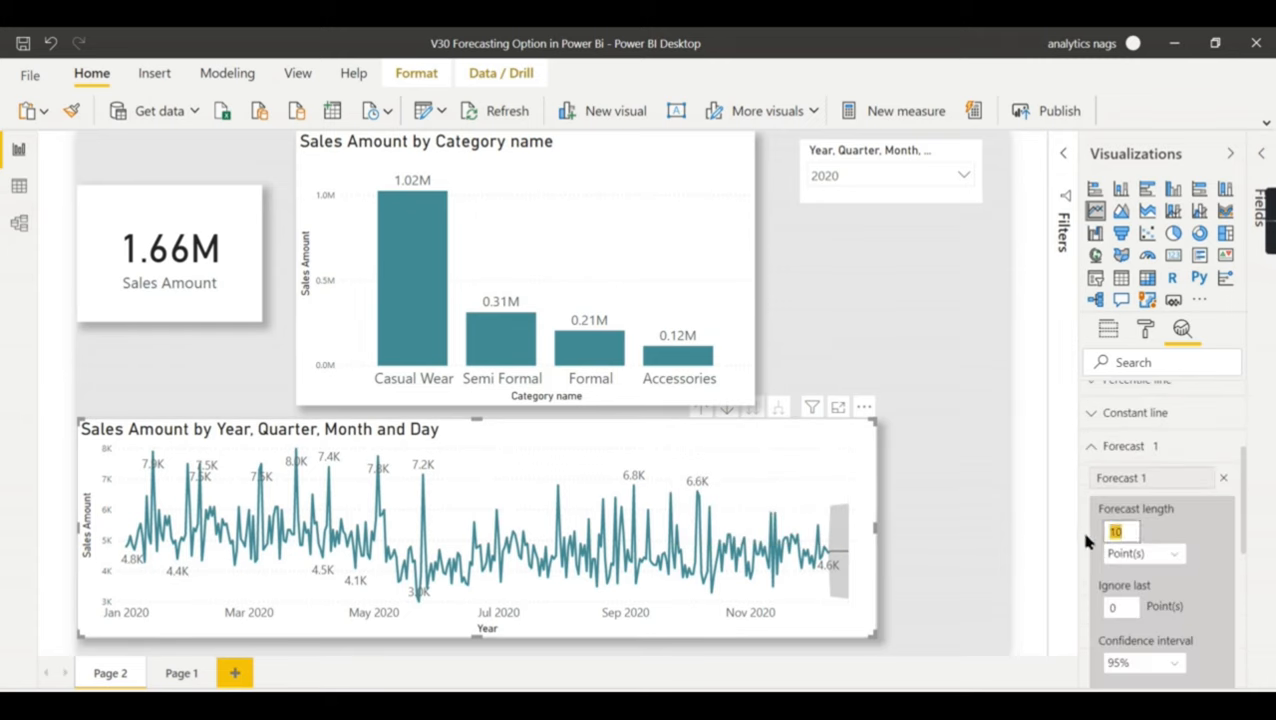
Step: Set Forecast 1 to 15 points with a 75% confidence interval and apply
text(15)
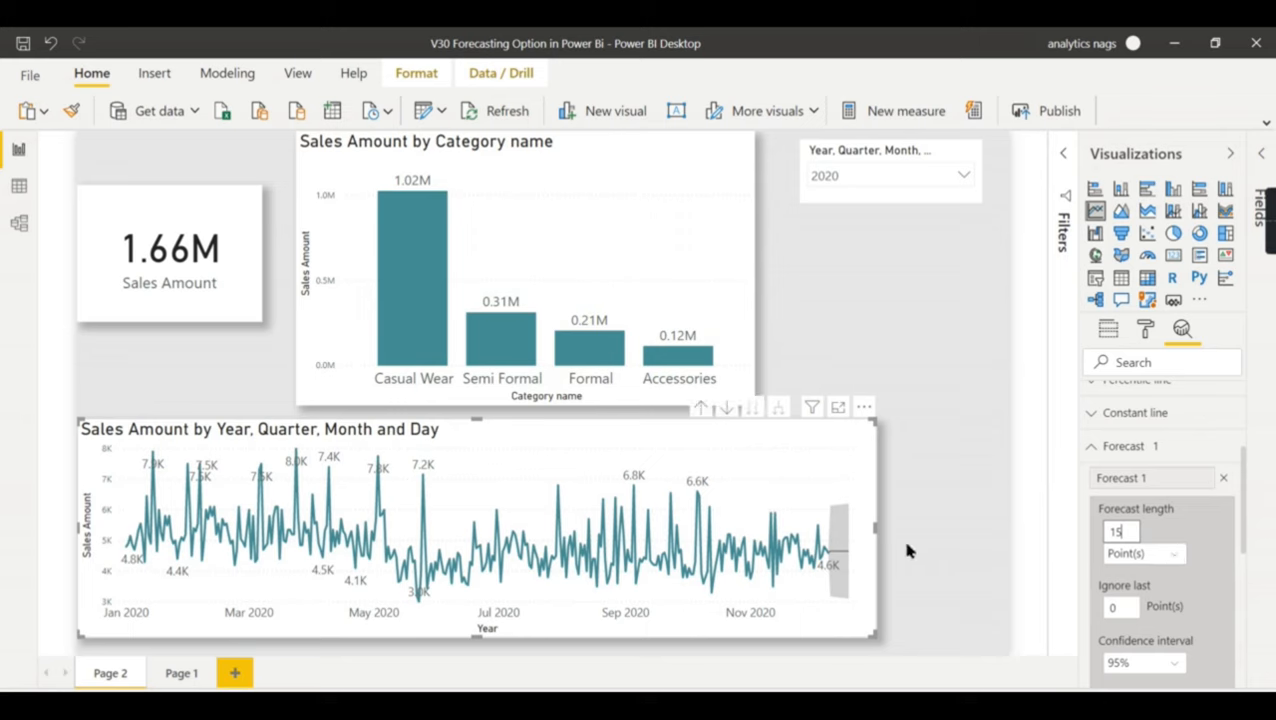
mouse_move(1199, 549)
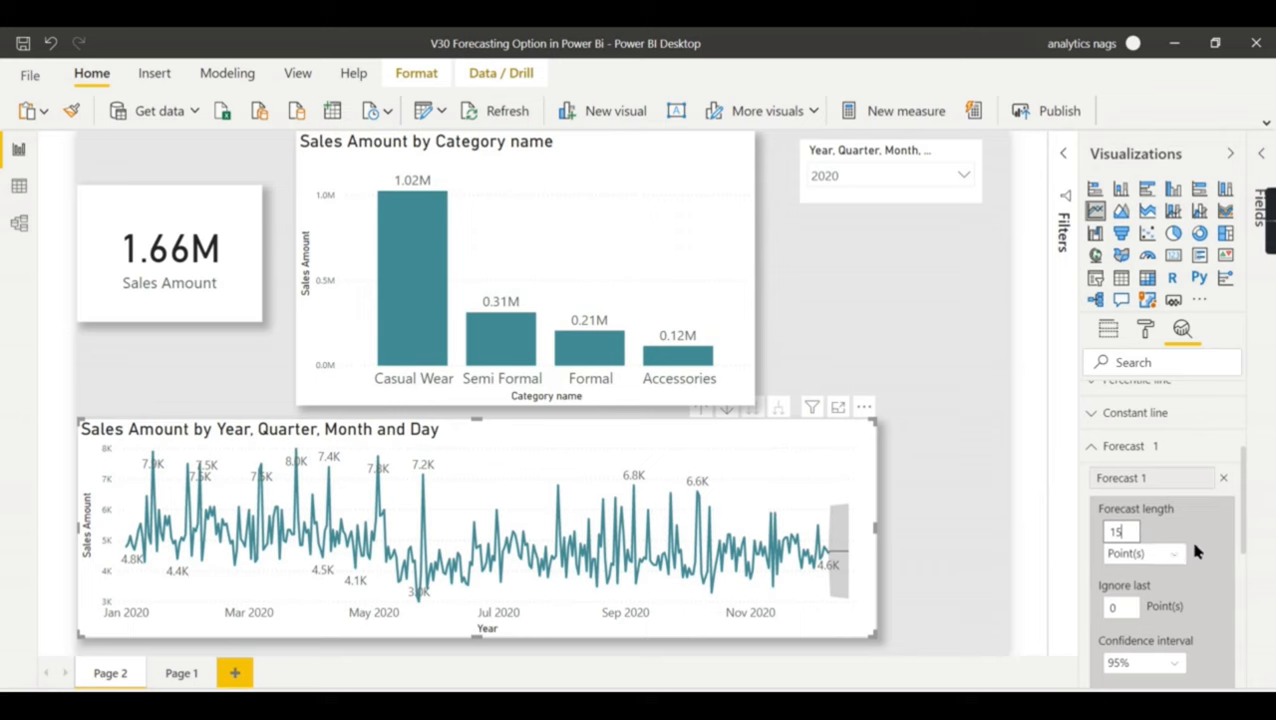
mouse_move(840, 540)
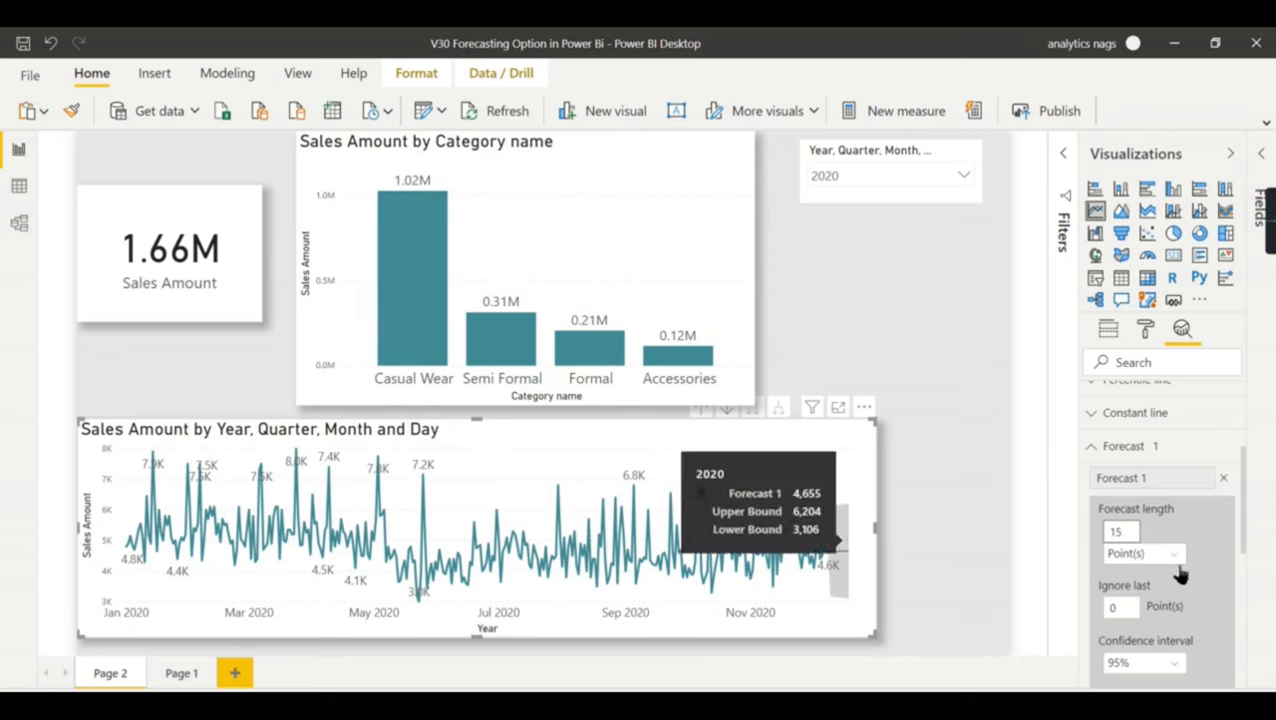
scroll(down, 3)
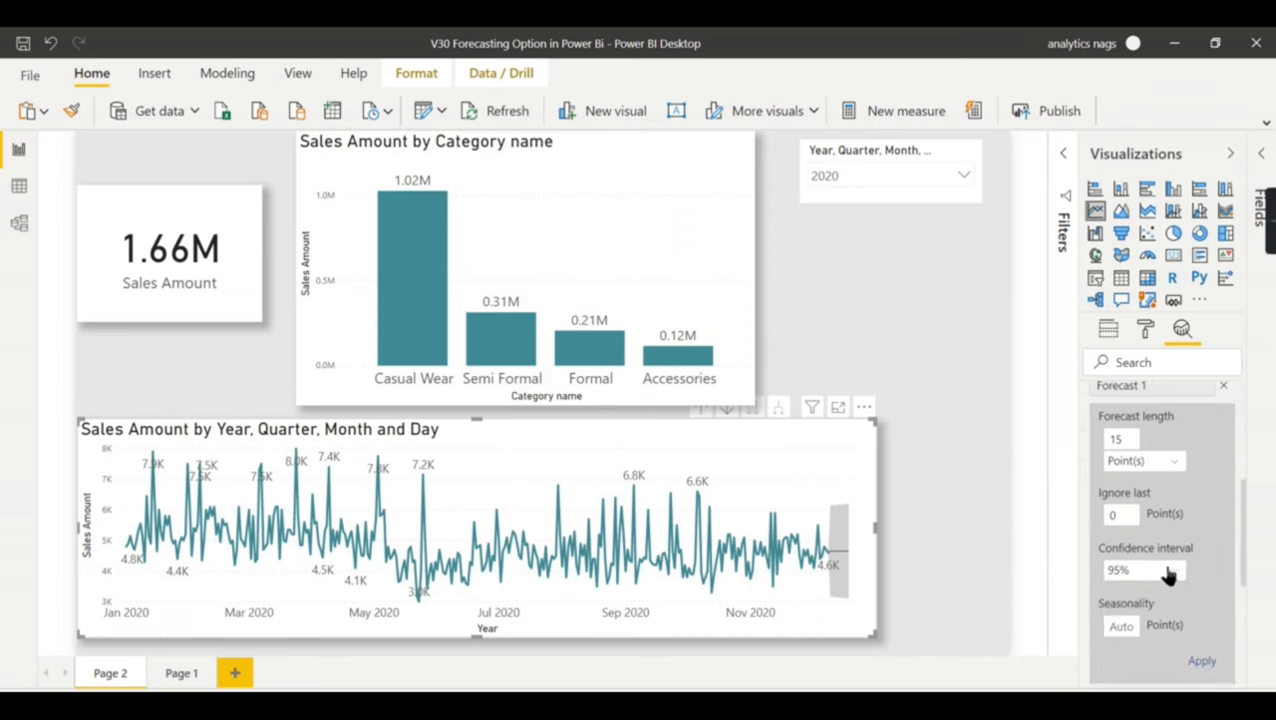
click(1172, 570)
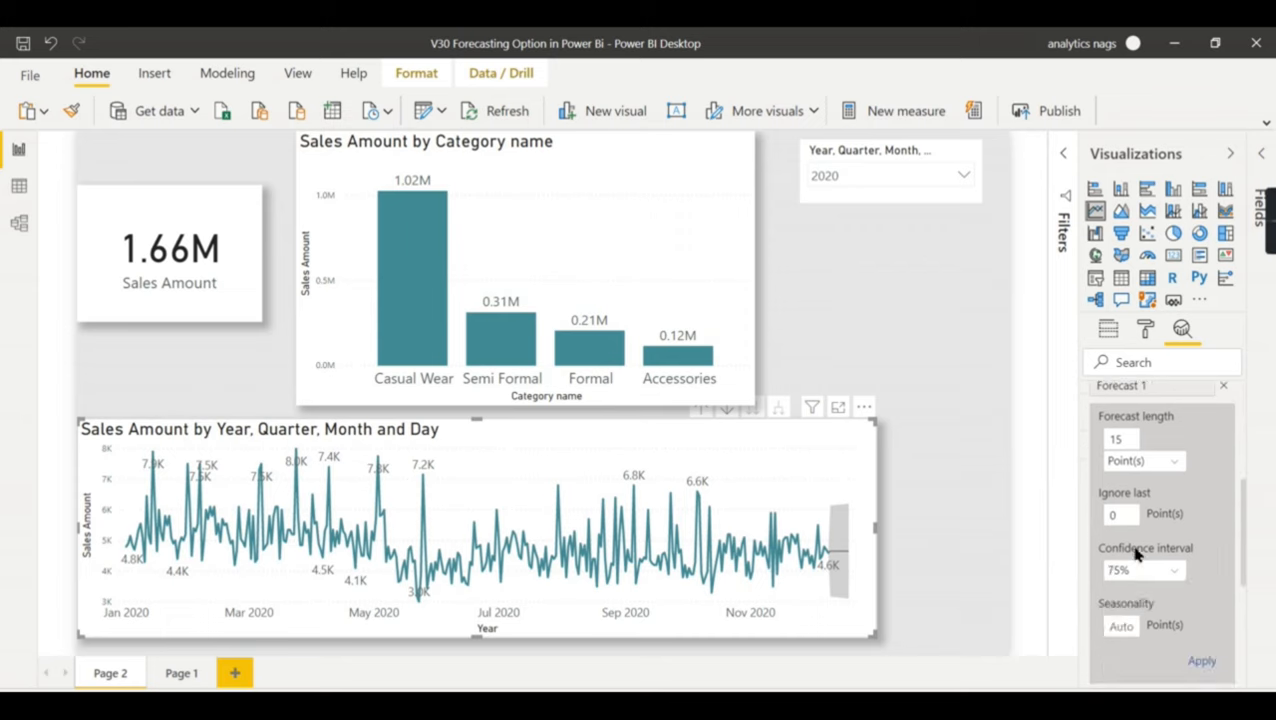
mouse_move(1147, 598)
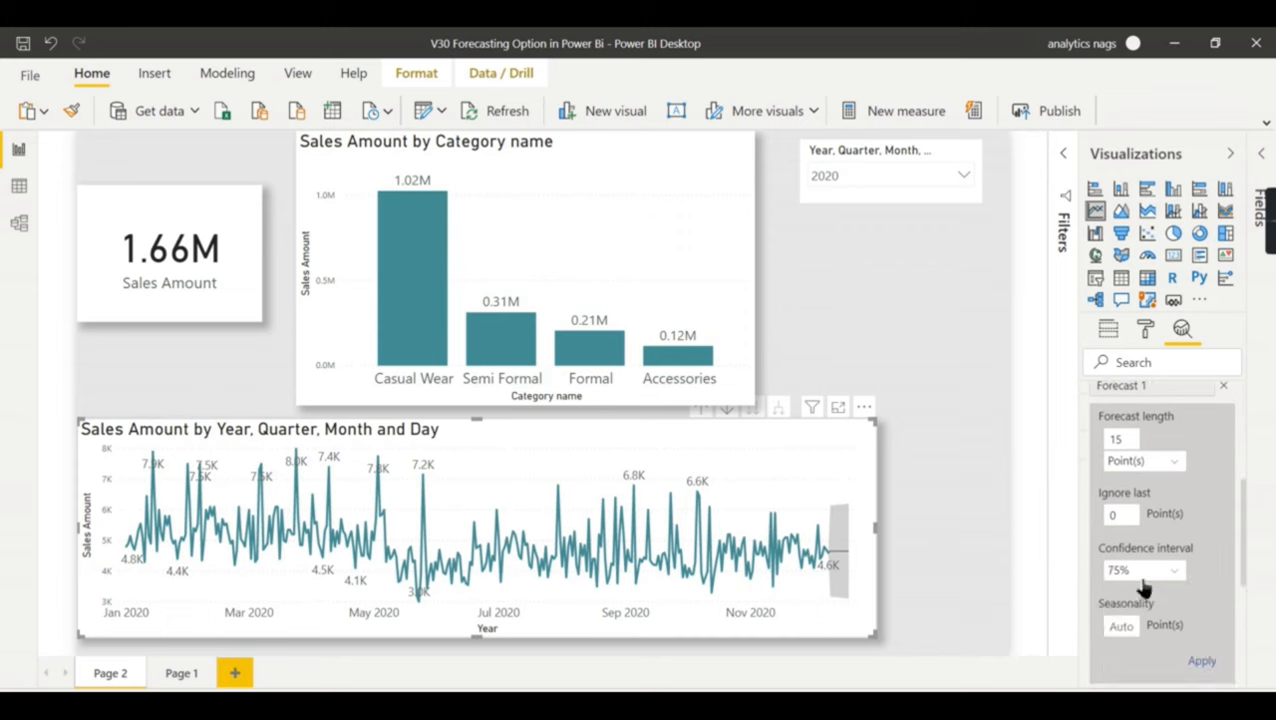
mouse_move(840, 542)
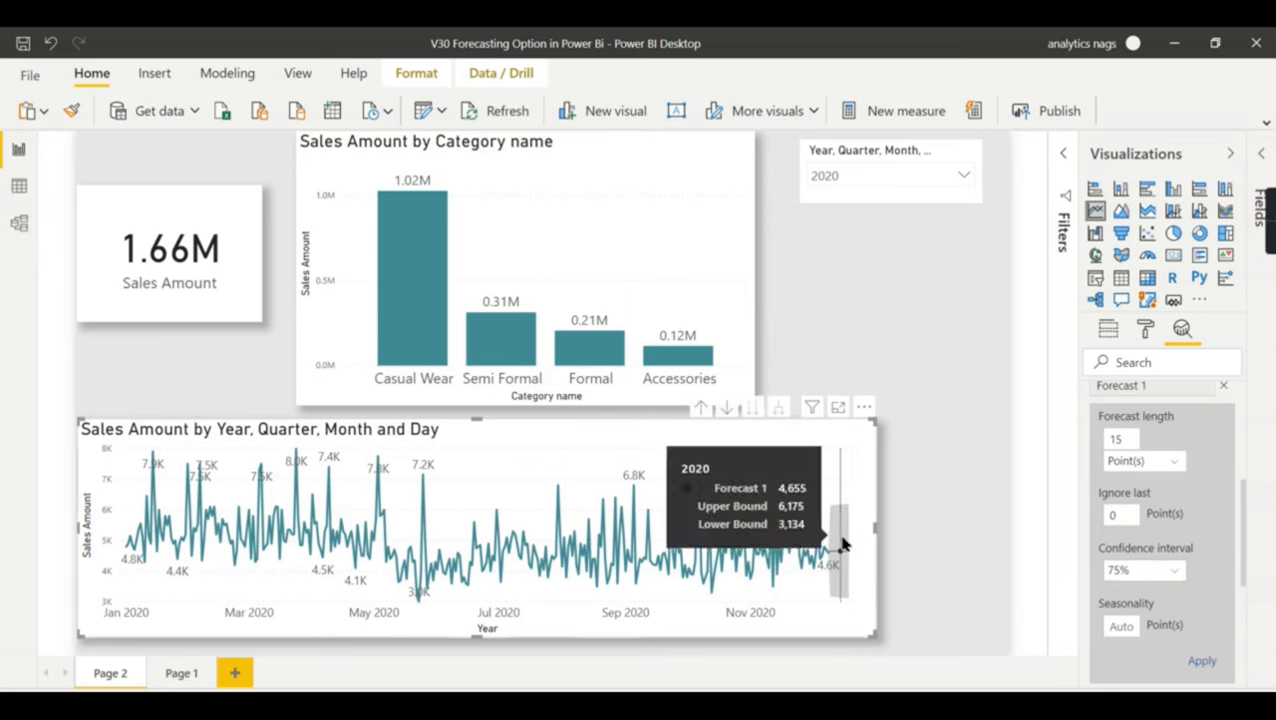
click(1204, 661)
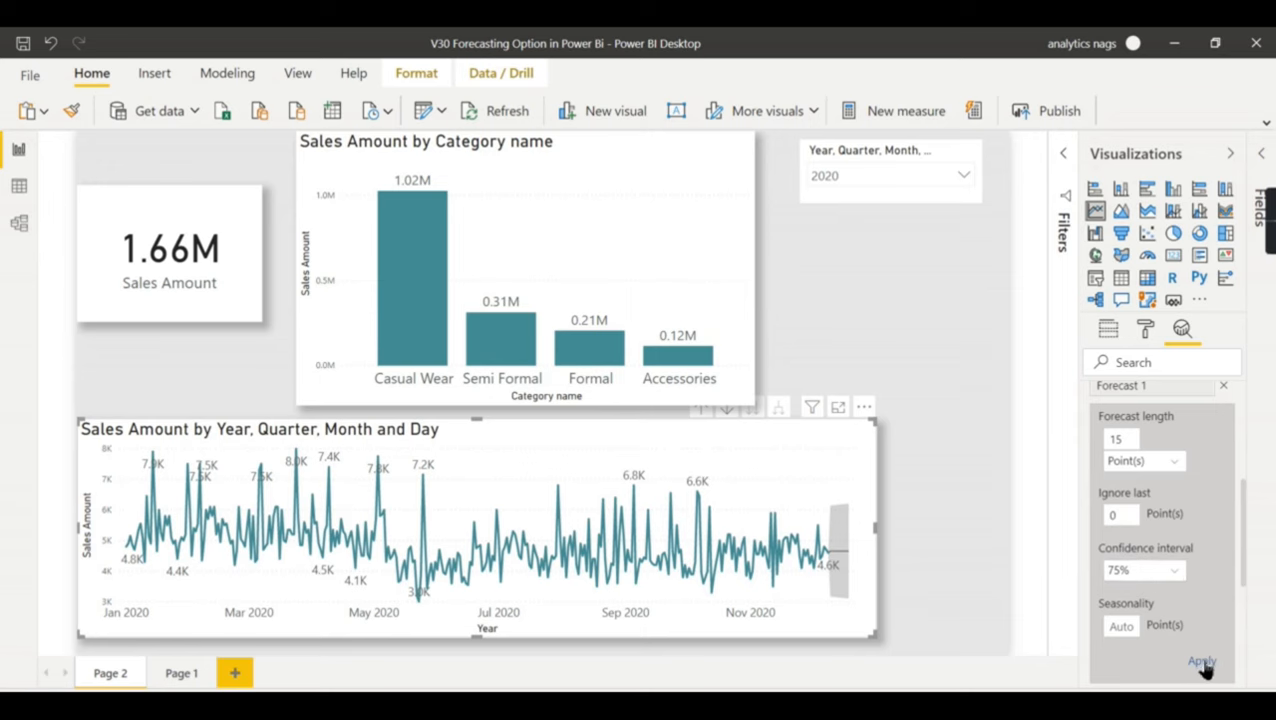
mouse_move(837, 557)
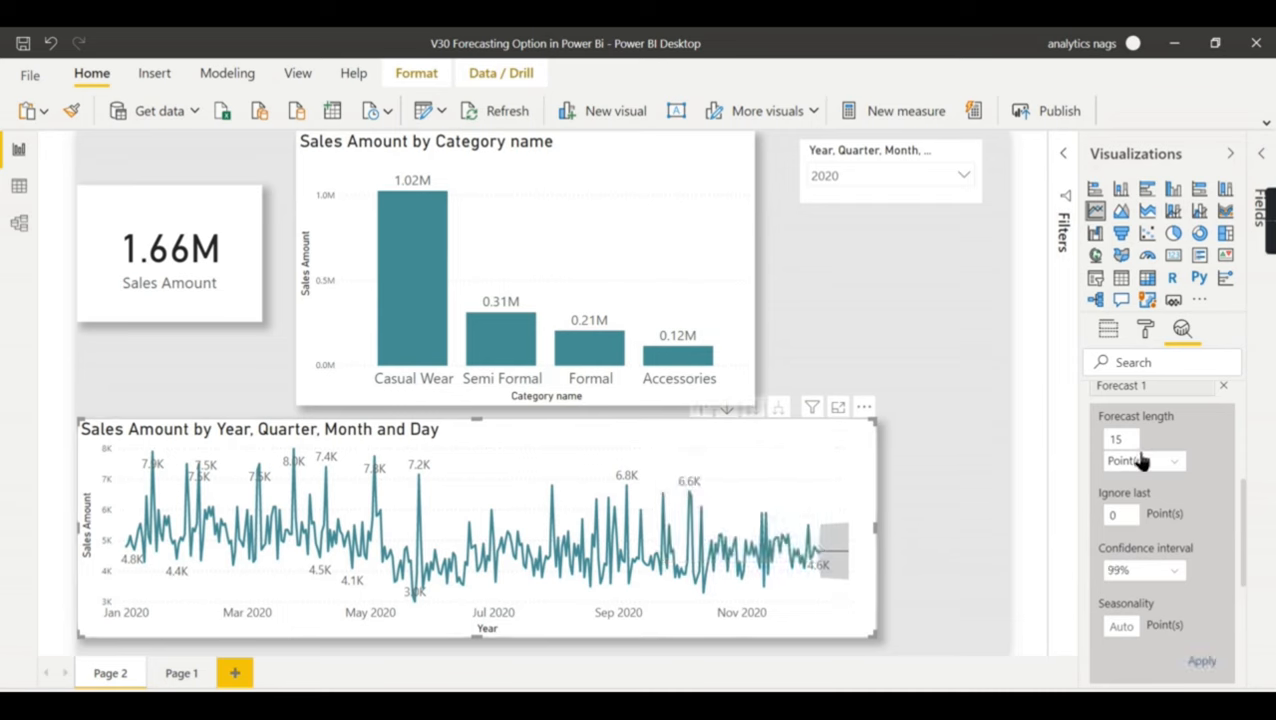
mouse_move(1201, 657)
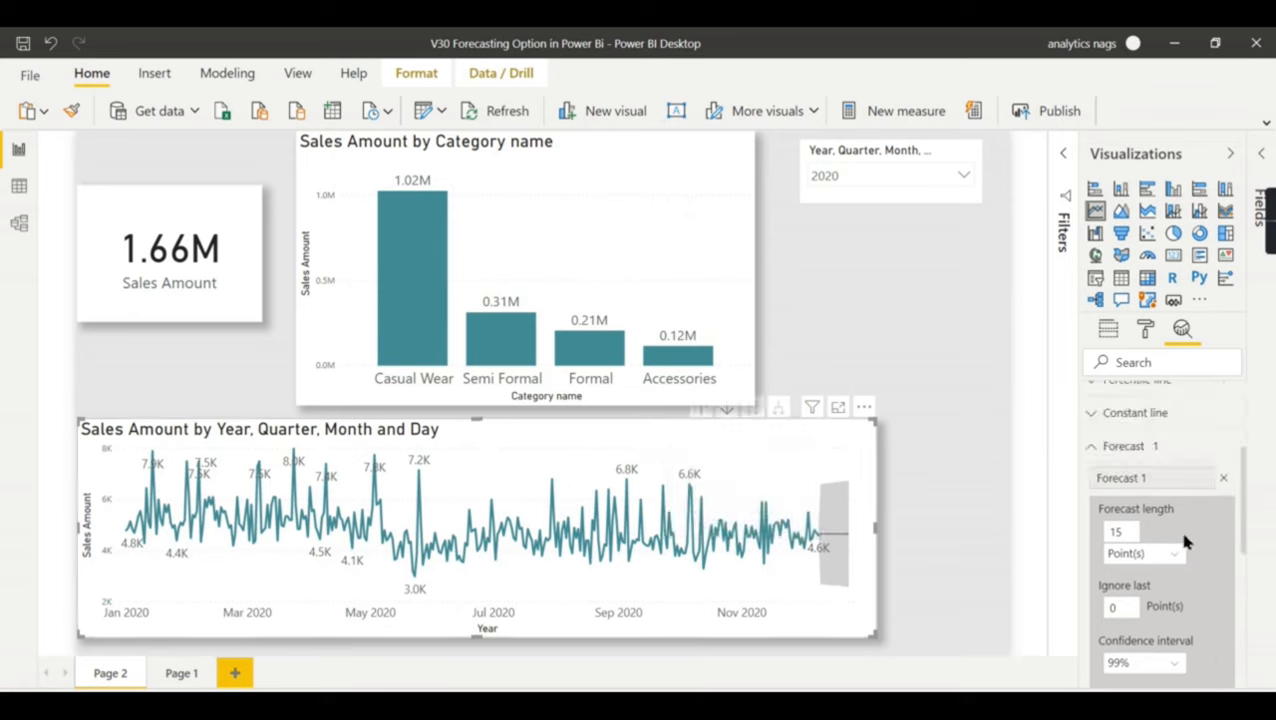
scroll(down, 3)
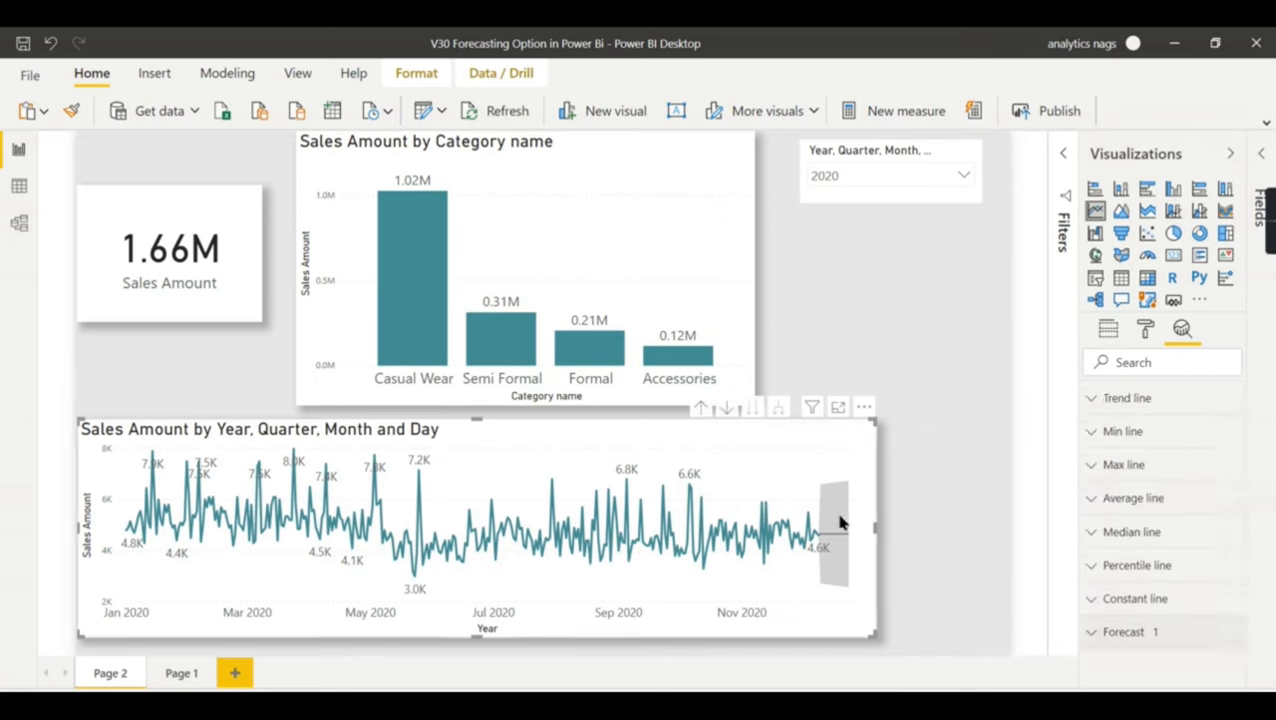
mouse_move(833, 530)
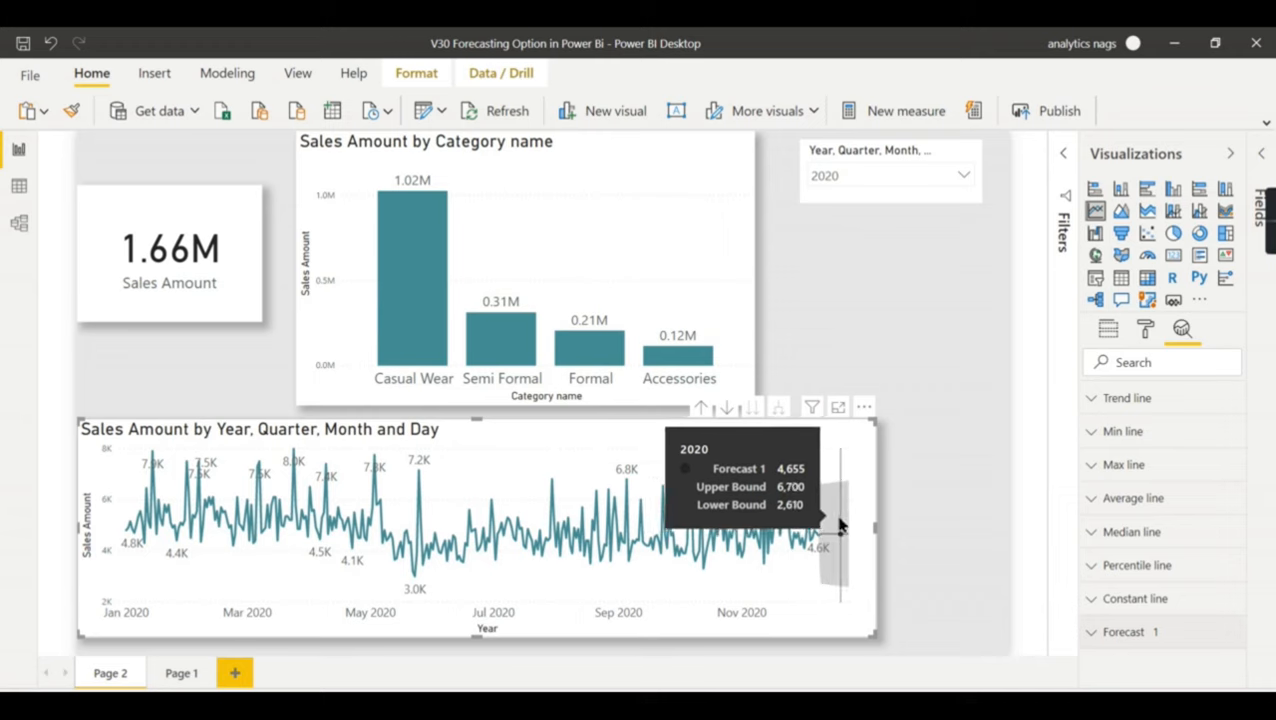
mouse_move(717, 539)
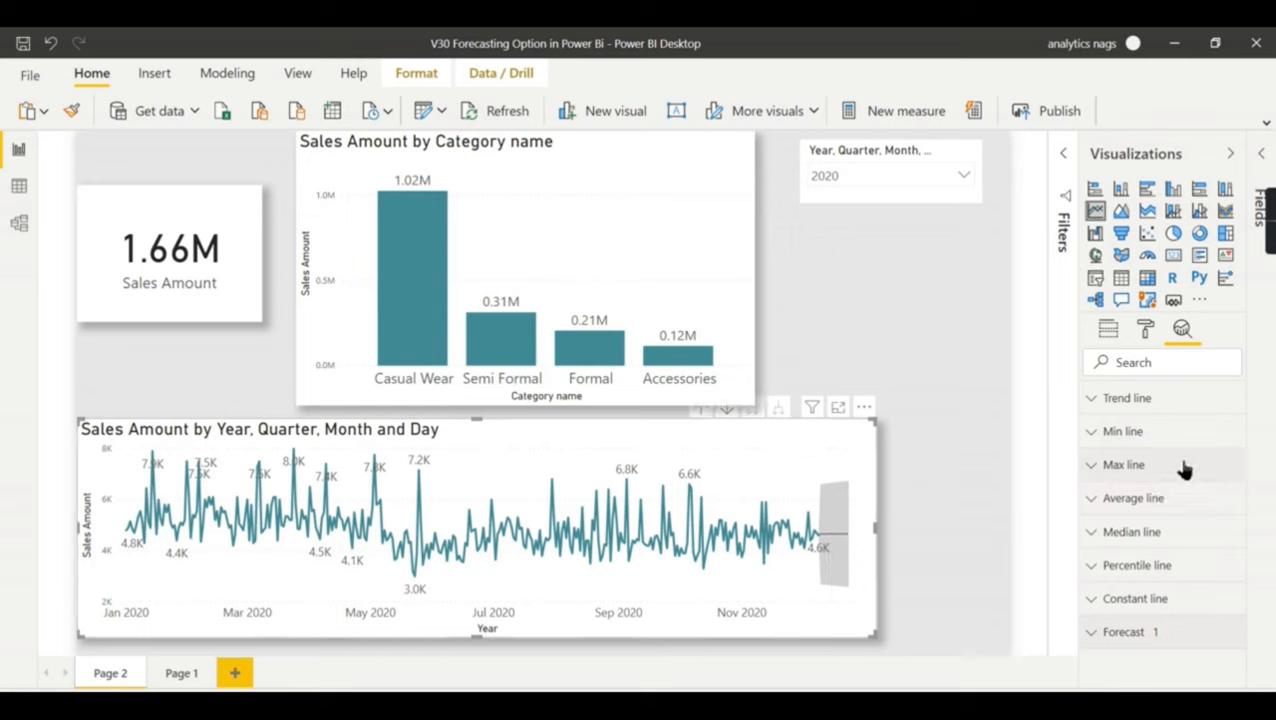
mouse_move(1200, 626)
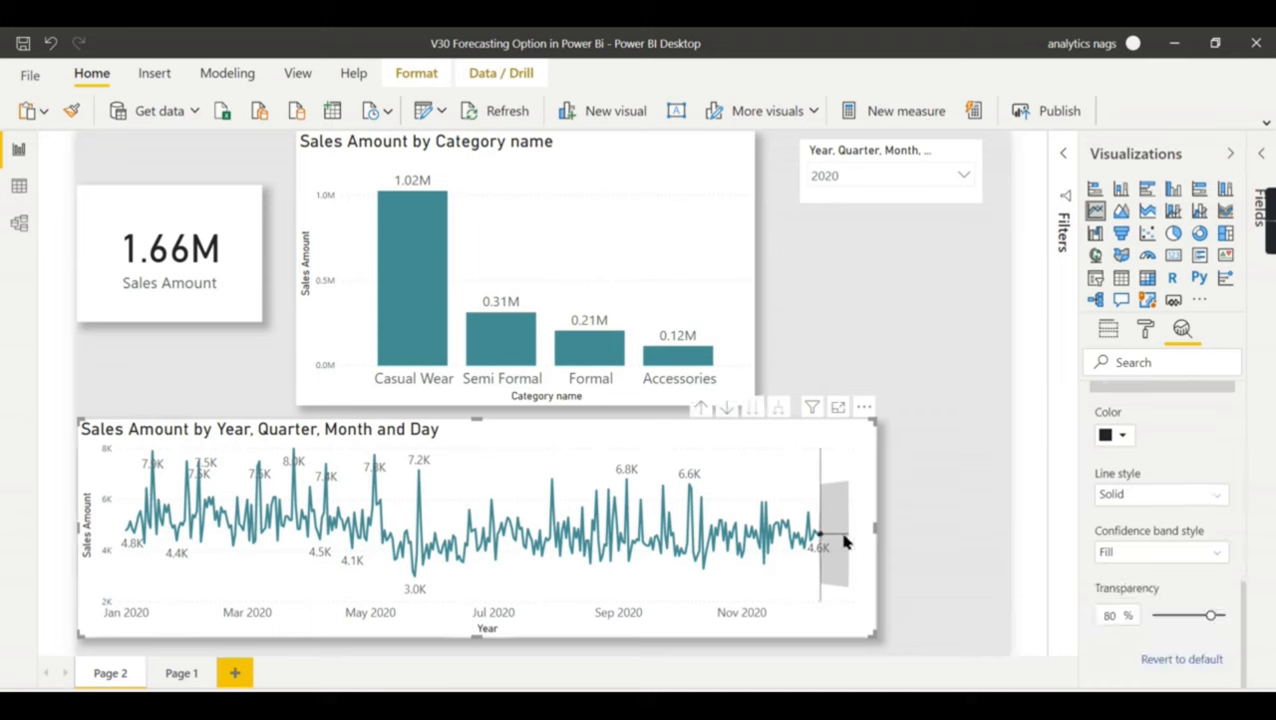
mouse_move(770, 437)
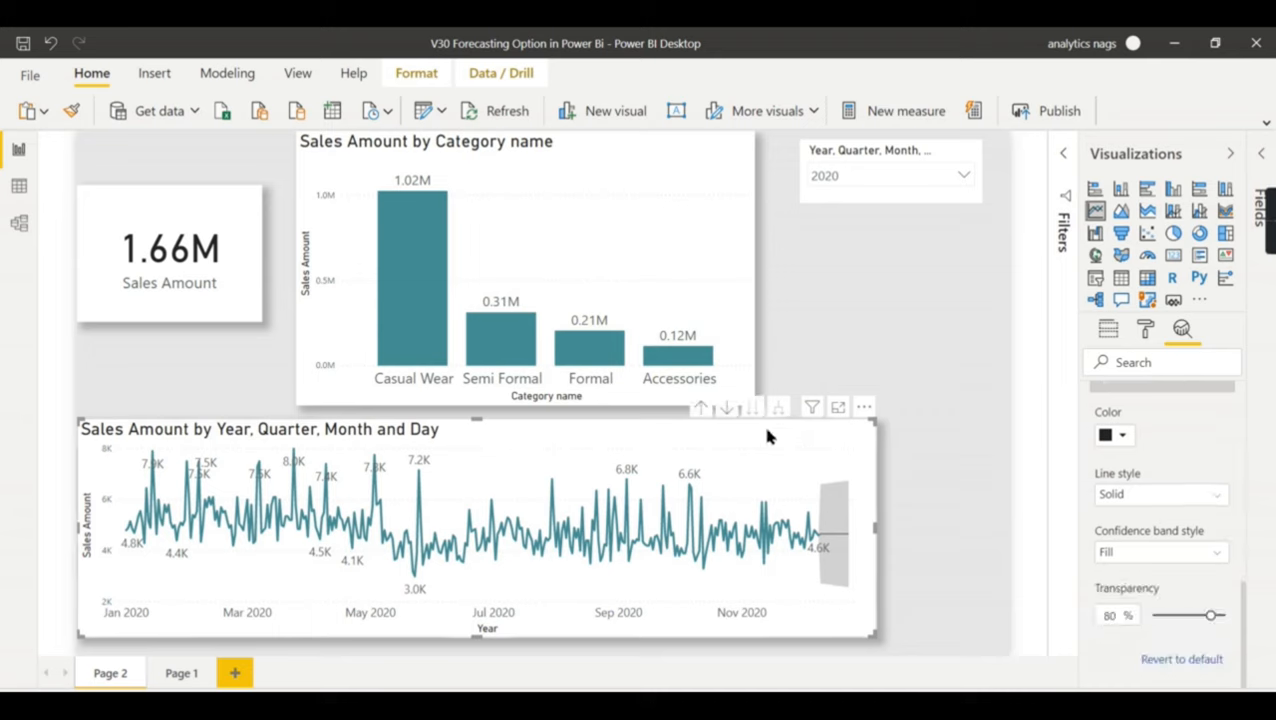
mouse_move(829, 453)
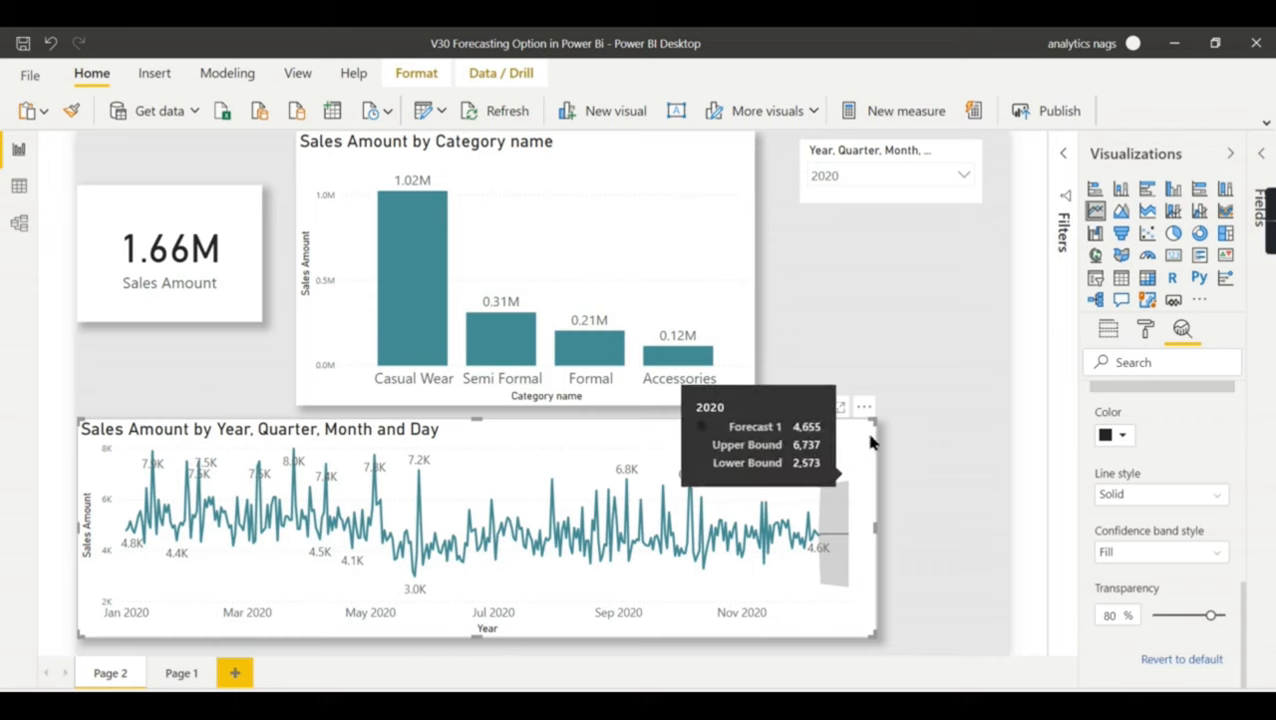
mouse_move(552, 178)
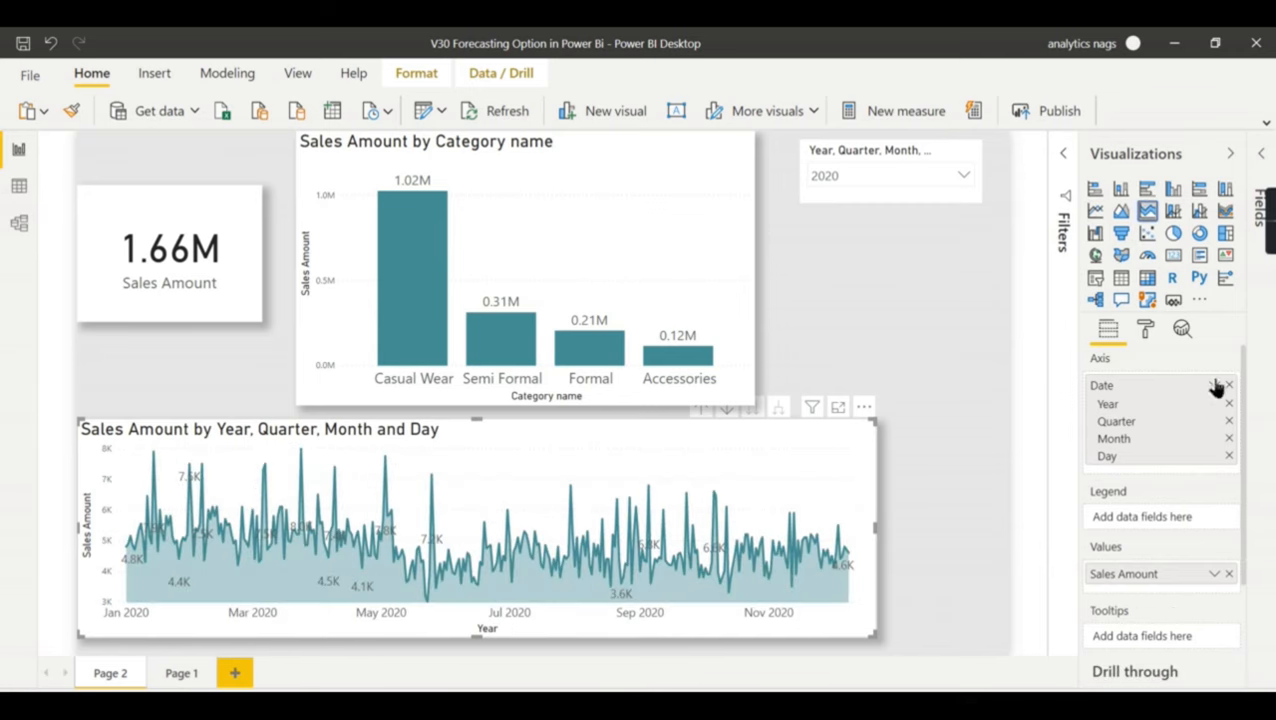
click(1181, 328)
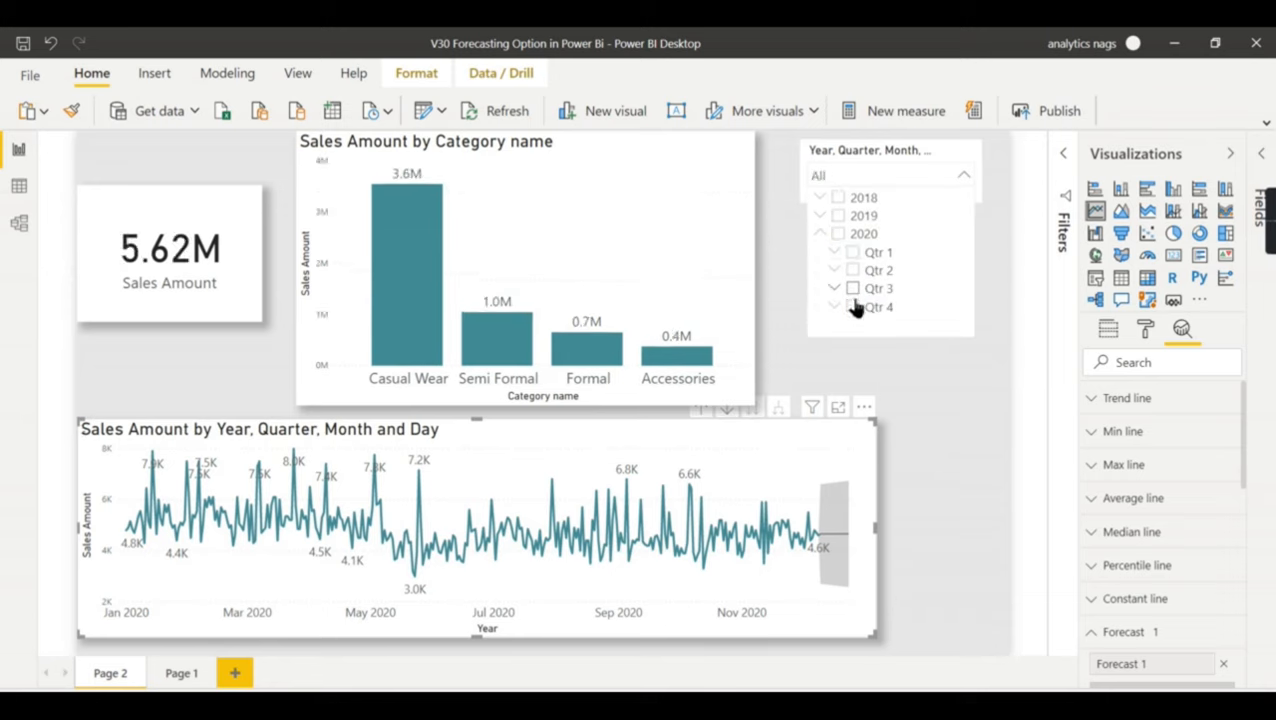
Step: Tick 2020 Qtr 4 in the Year, Quarter, Month slicer
click(852, 307)
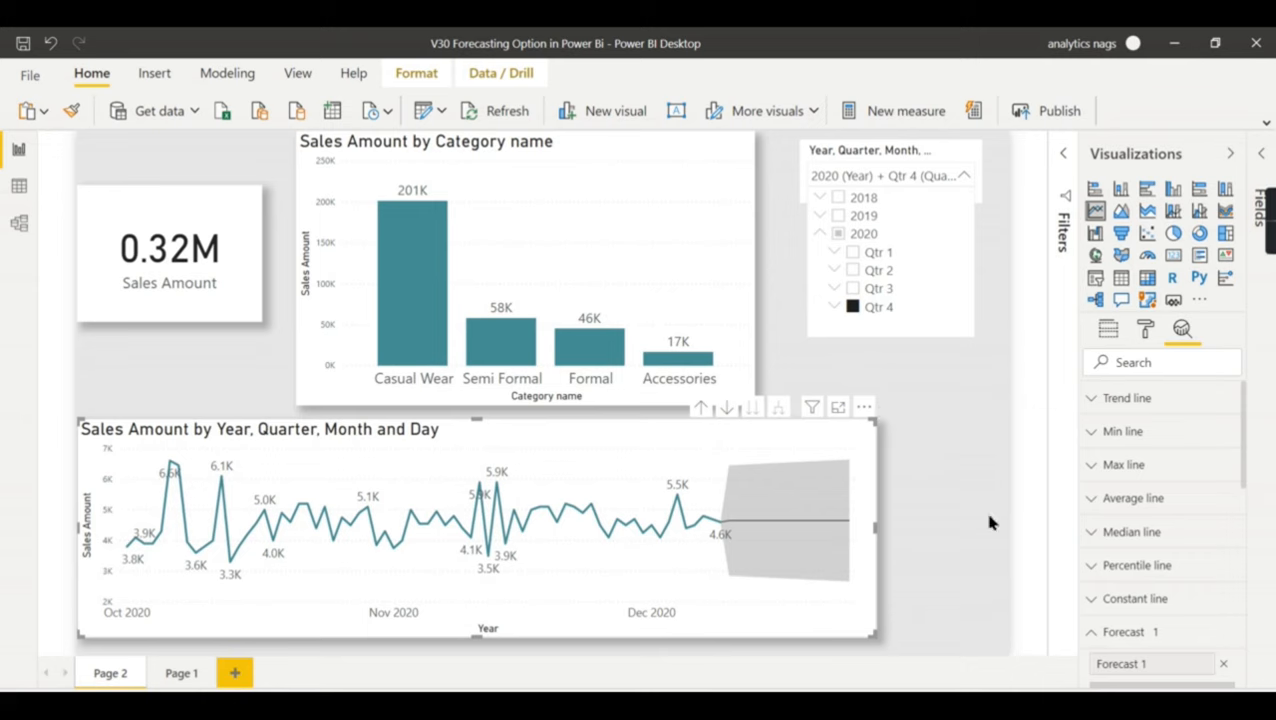
mouse_move(829, 238)
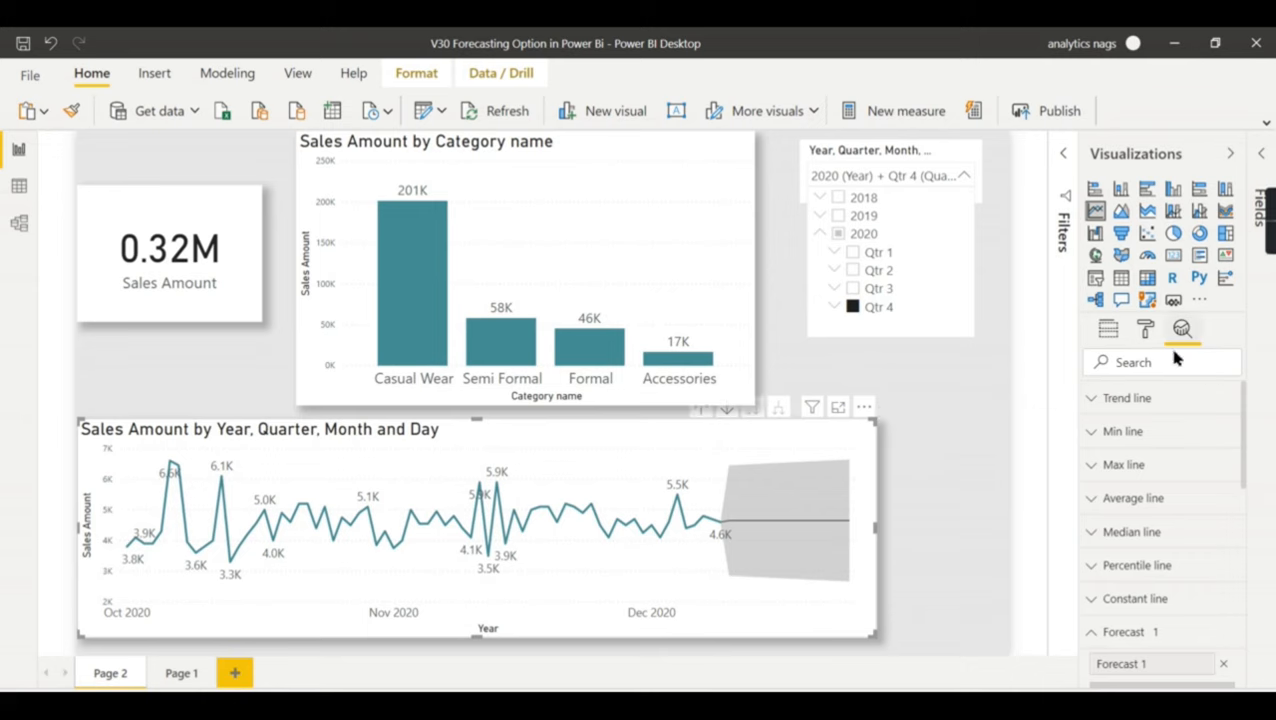
mouse_move(770, 523)
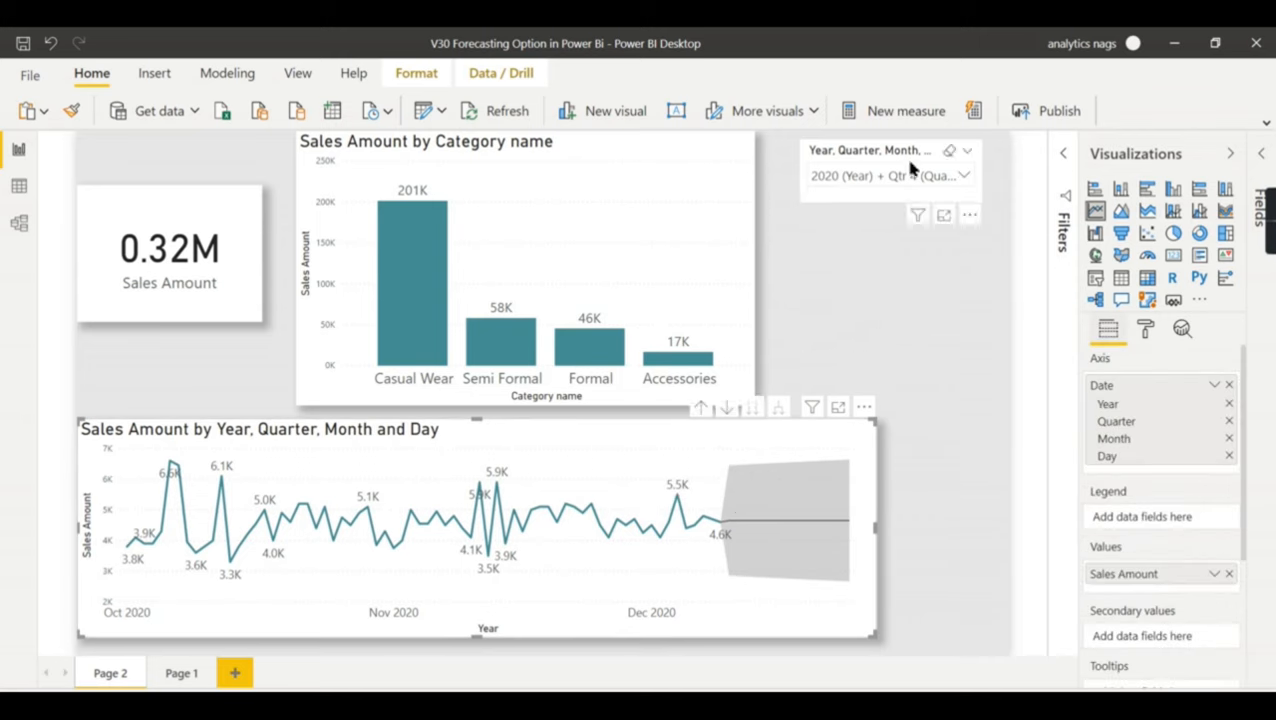
mouse_move(948, 172)
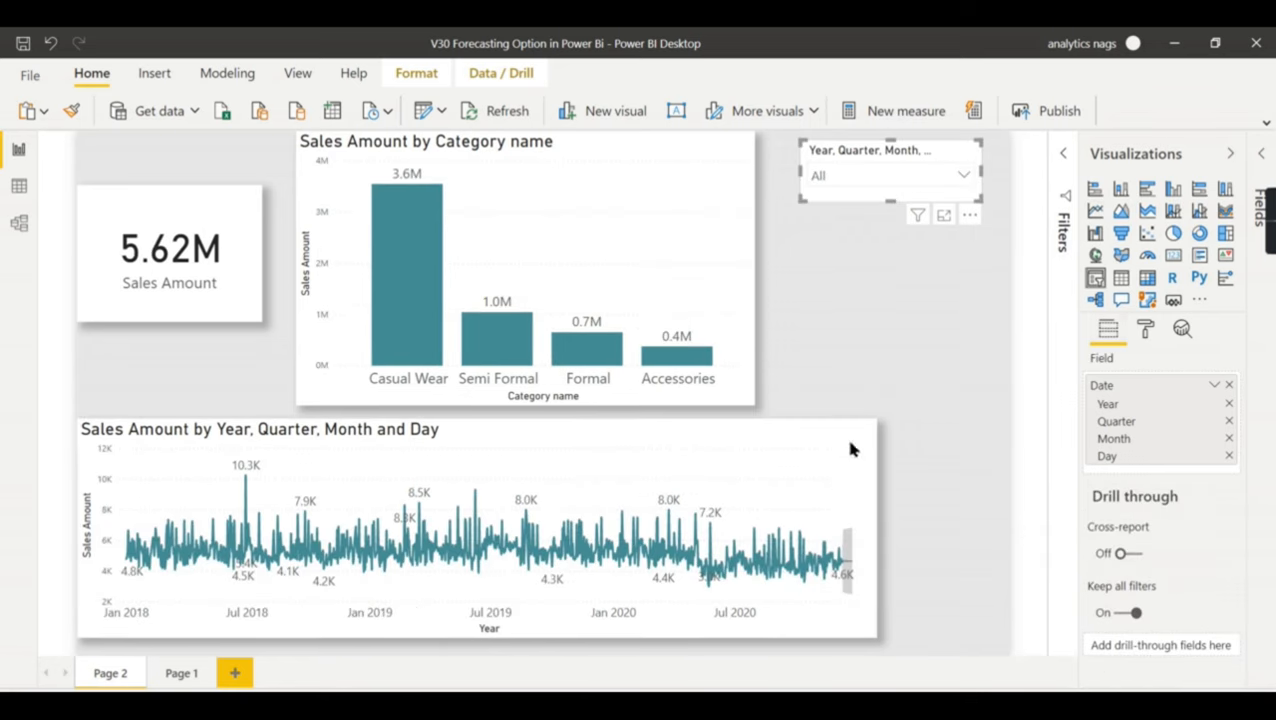
mouse_move(852, 567)
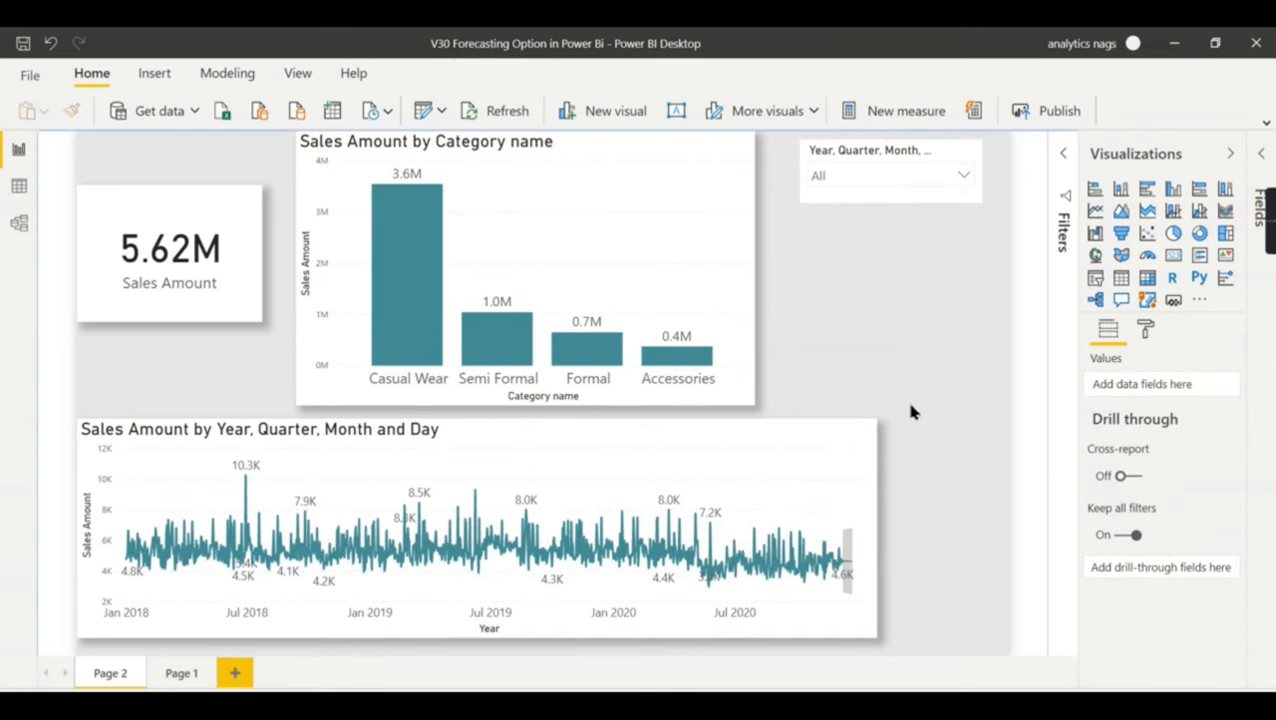
mouse_move(900, 384)
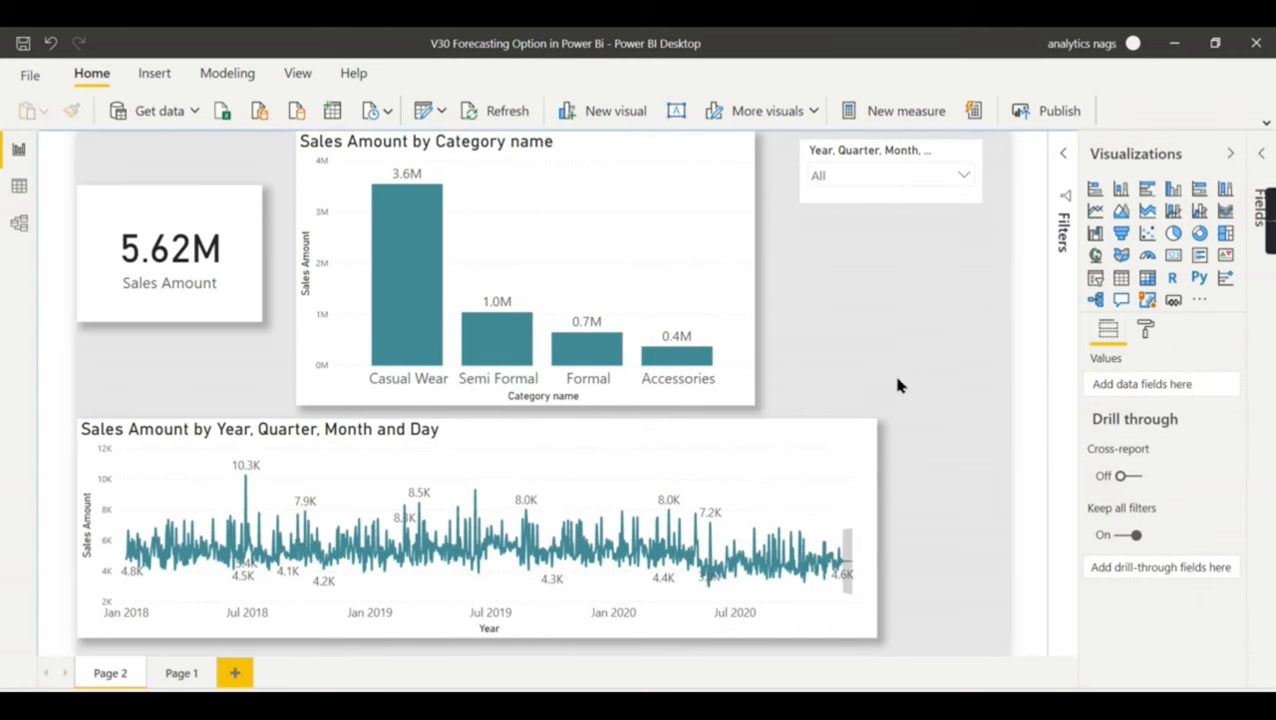
mouse_move(895, 389)
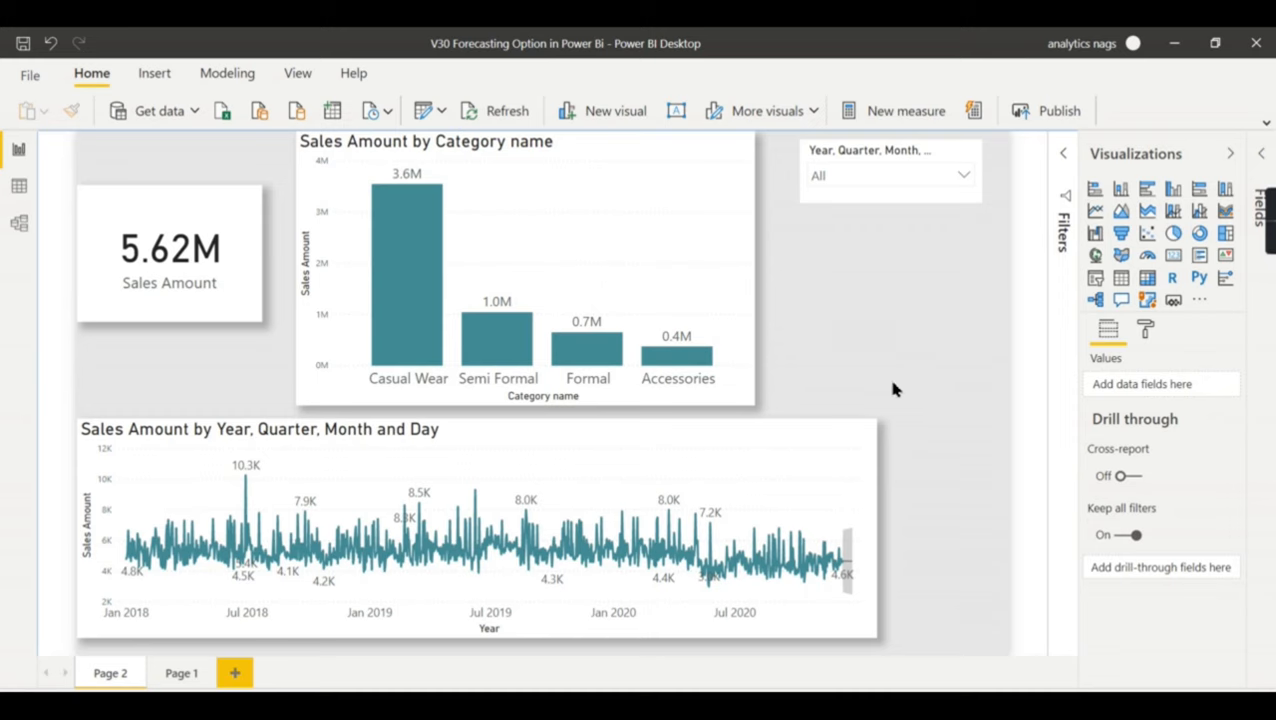
mouse_move(855, 474)
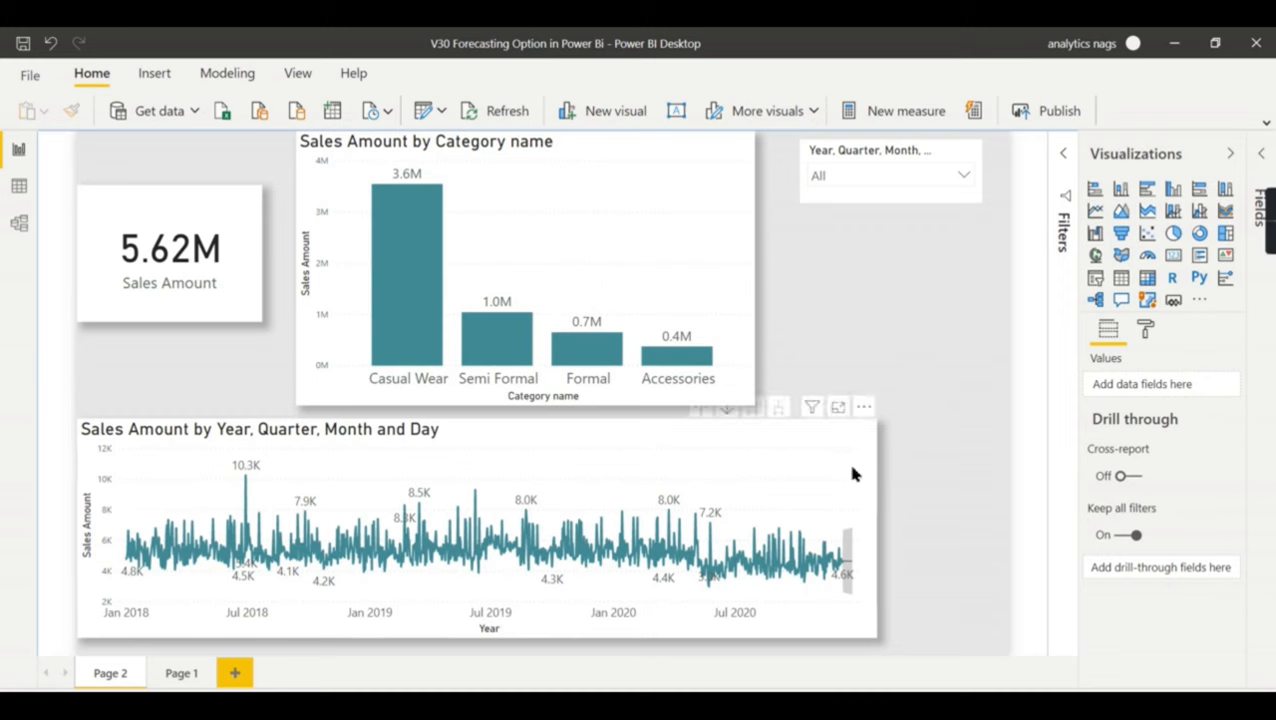